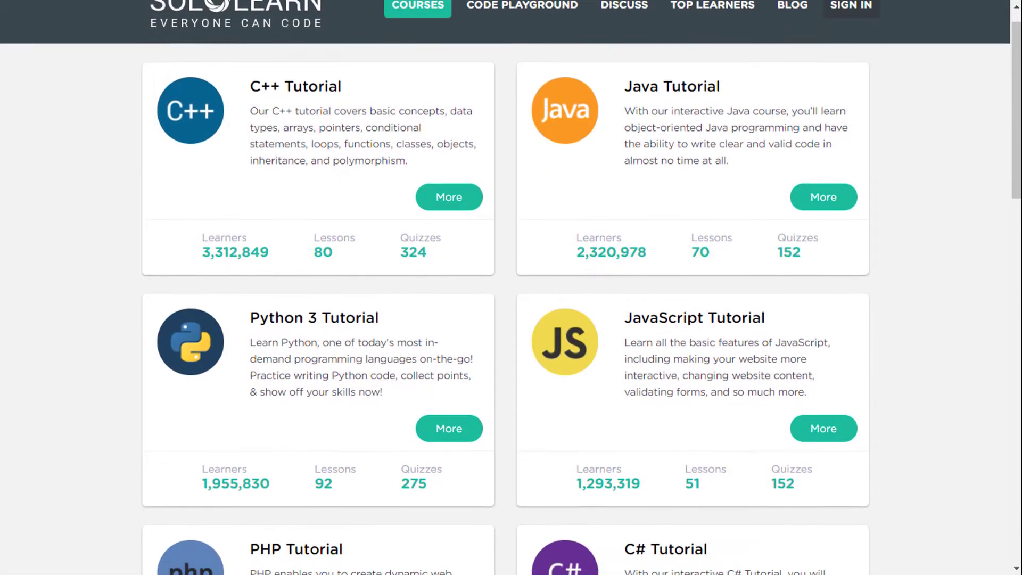
- Browse the SoloLearn course cards and open the C++ Tutorial course details
scroll(down, 3)
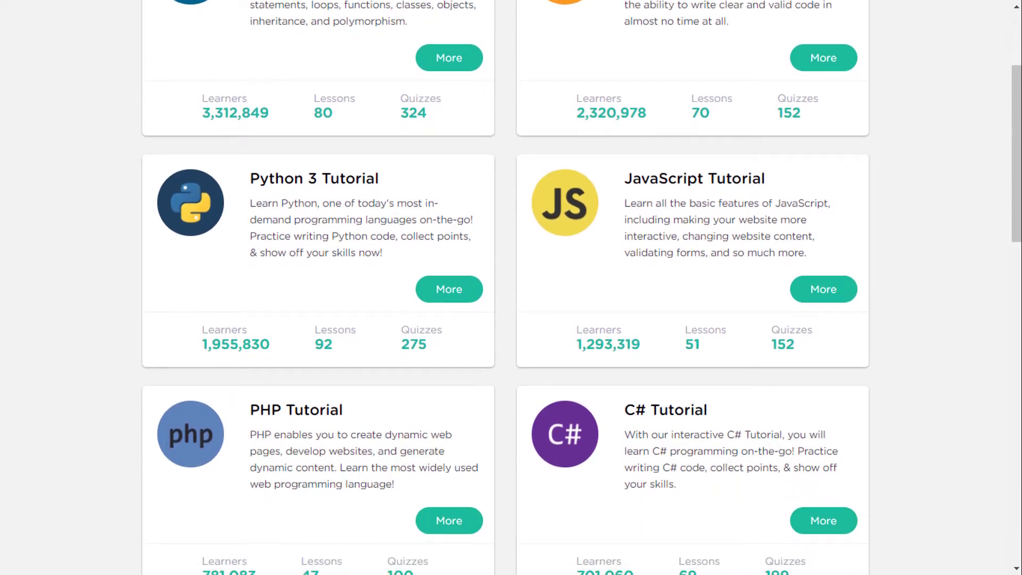
scroll(down, 3)
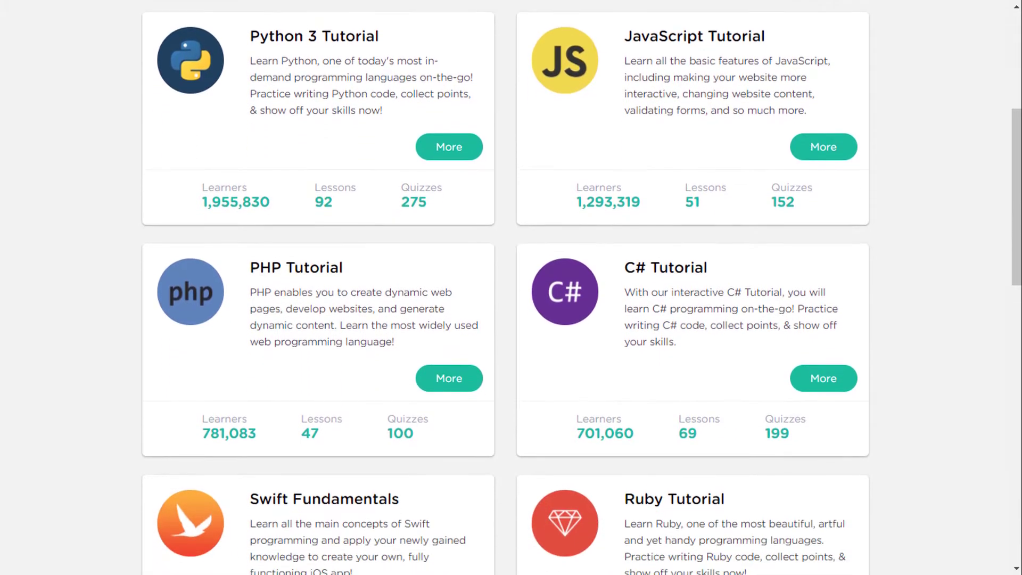
scroll(down, 3)
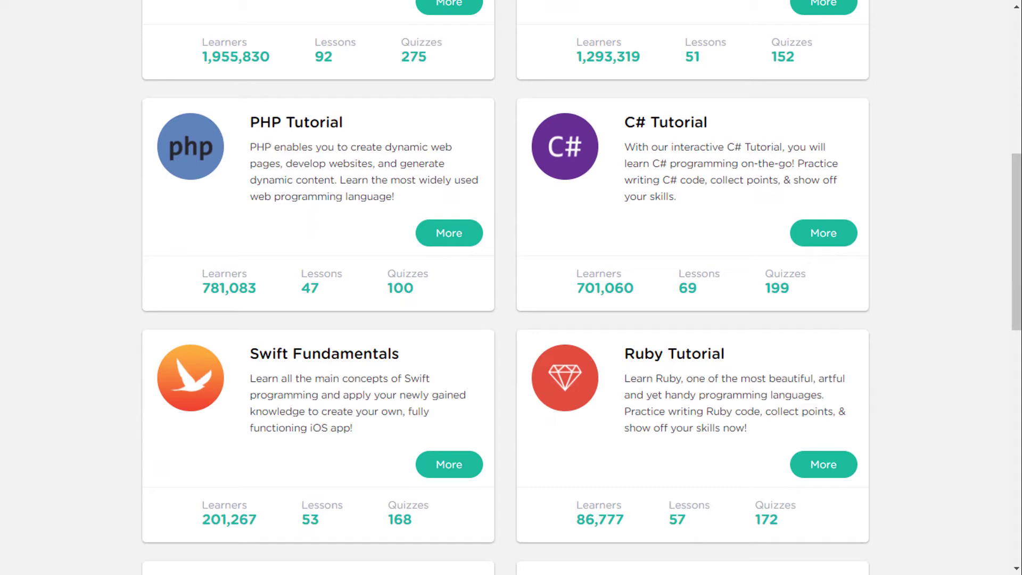
scroll(down, 3)
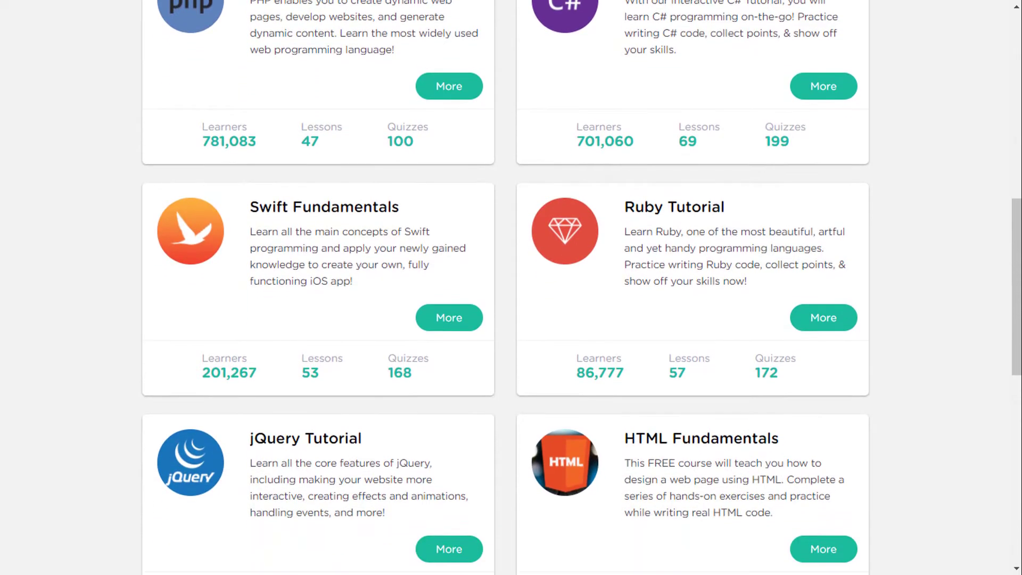
scroll(down, 3)
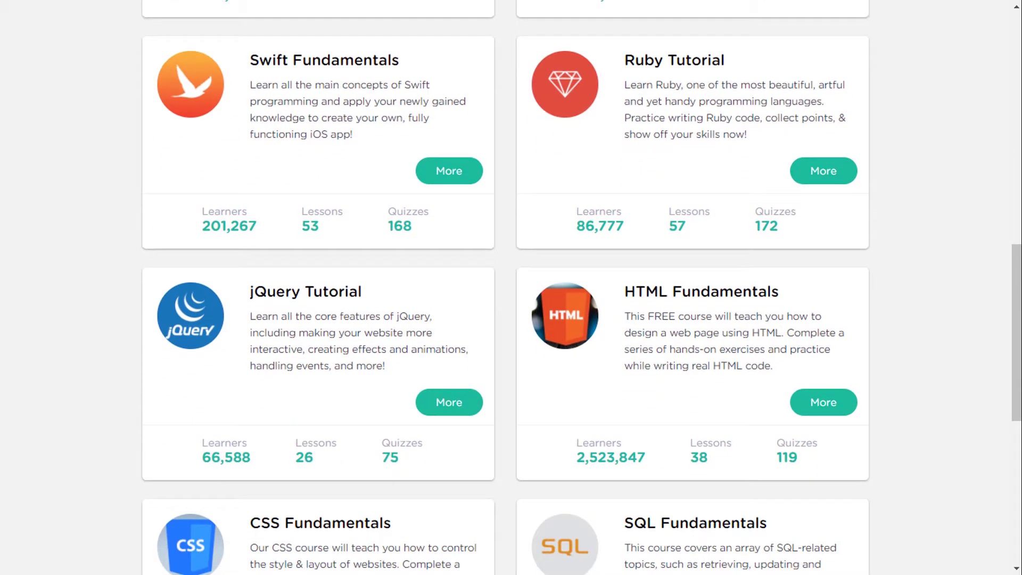
scroll(down, 3)
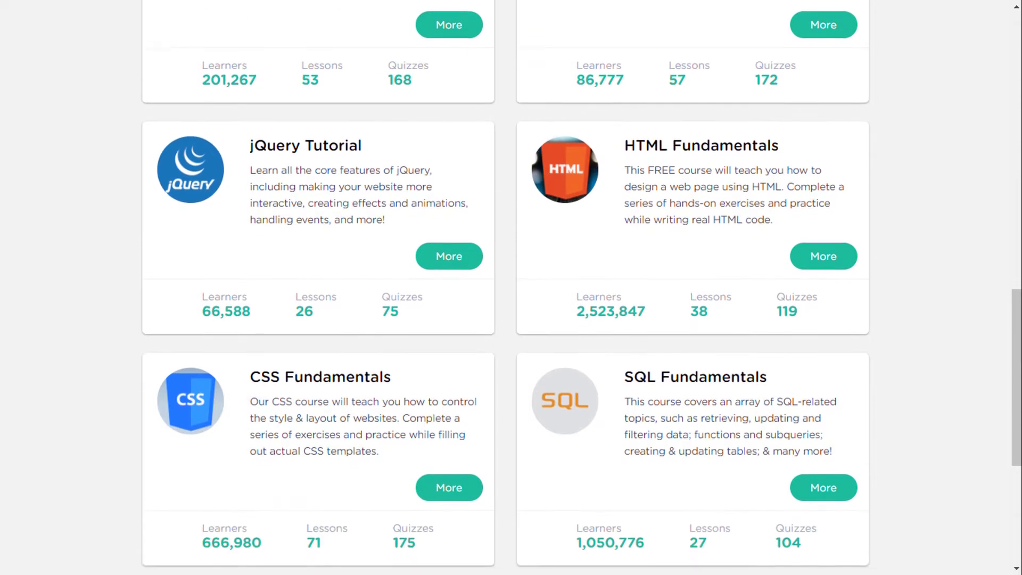
scroll(down, 3)
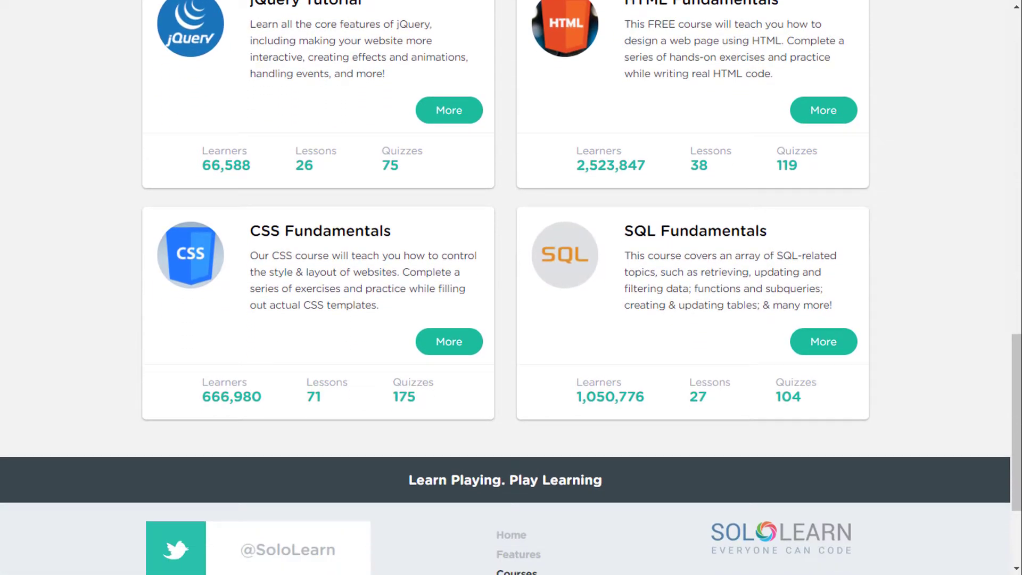
scroll(up, 3)
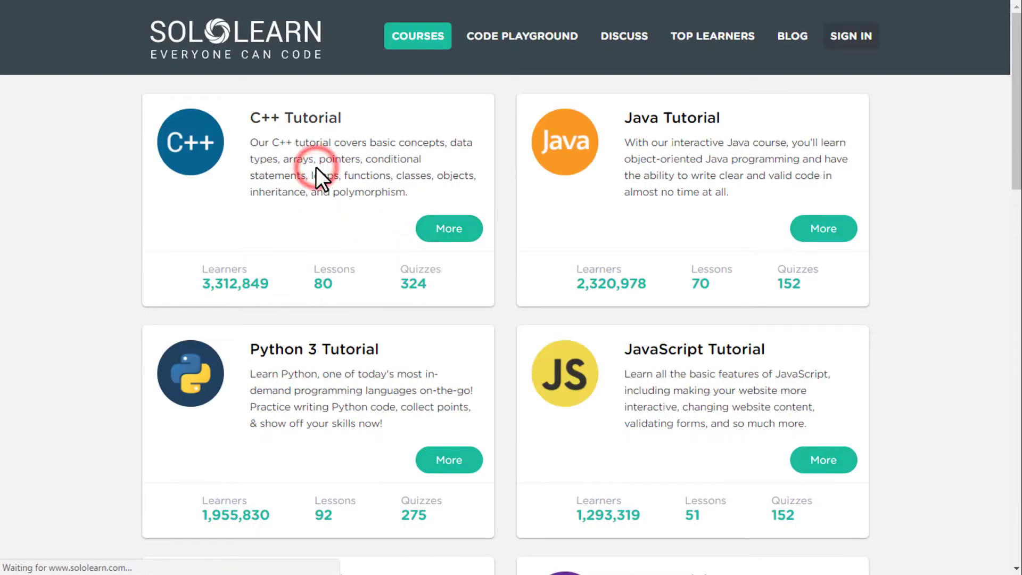
click(448, 228)
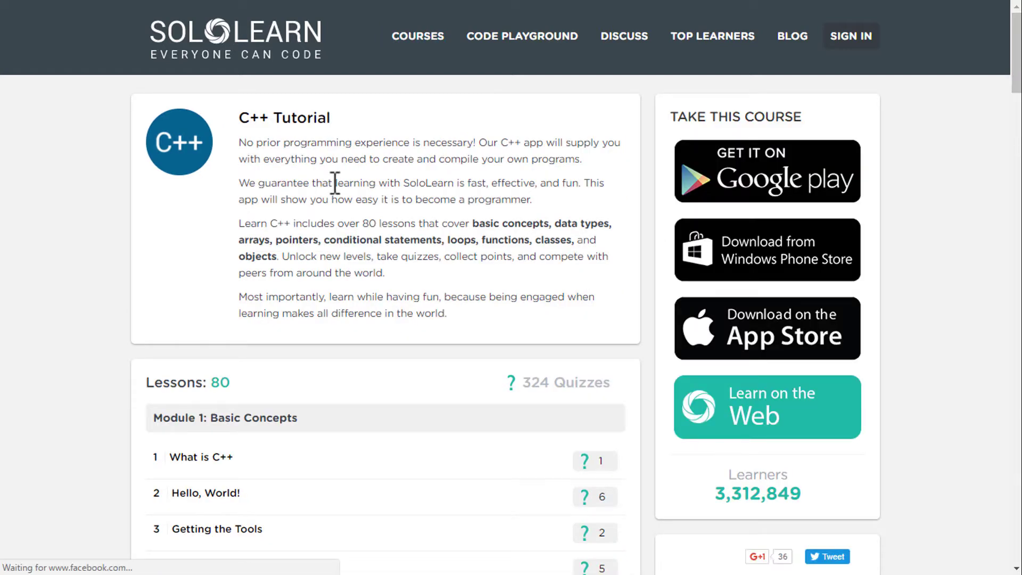
- Review the C++ Tutorial's 80-lesson list and continue to the sign-in page via Learn on the Web
scroll(down, 3)
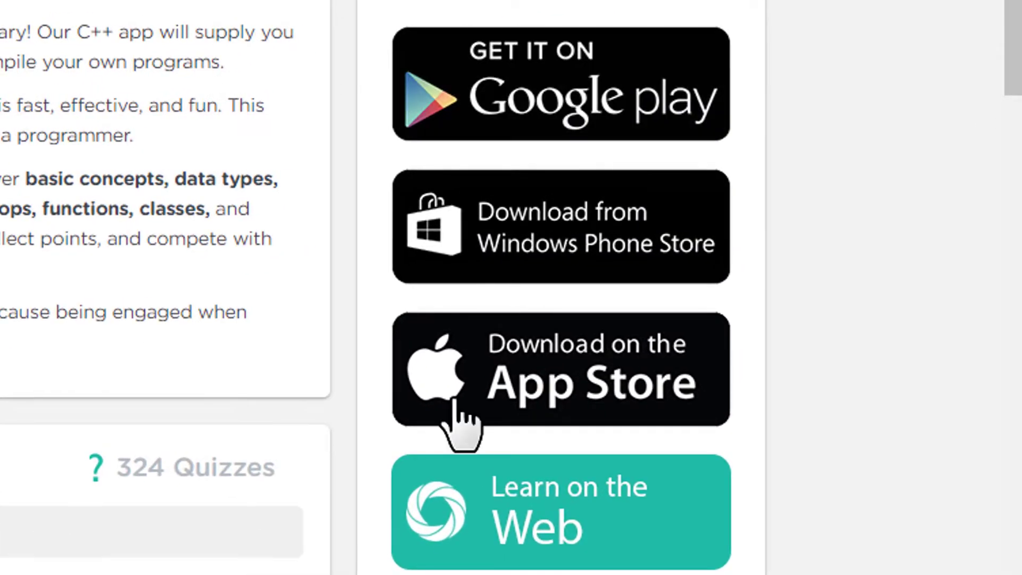
mouse_move(446, 553)
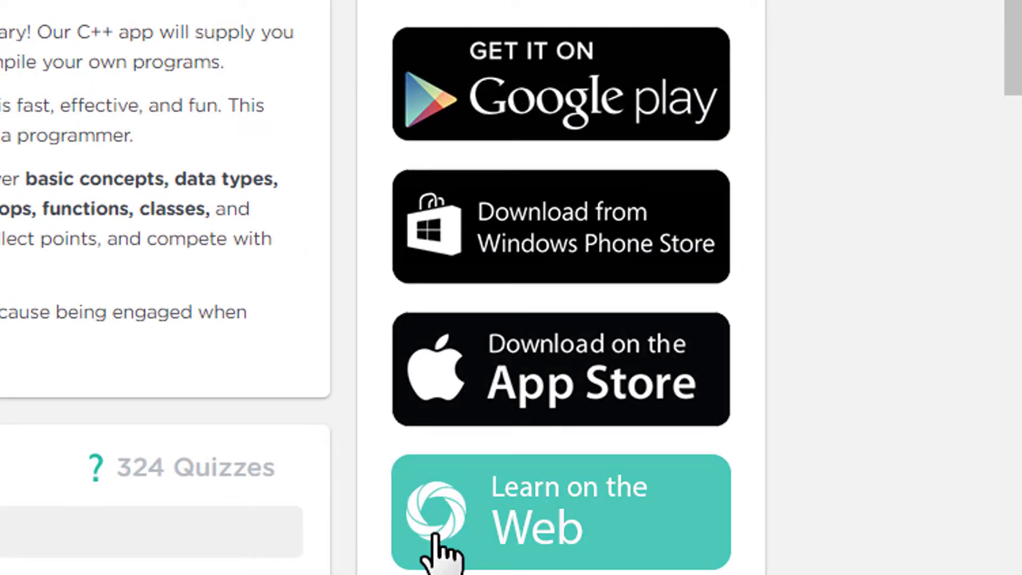
scroll(up, 3)
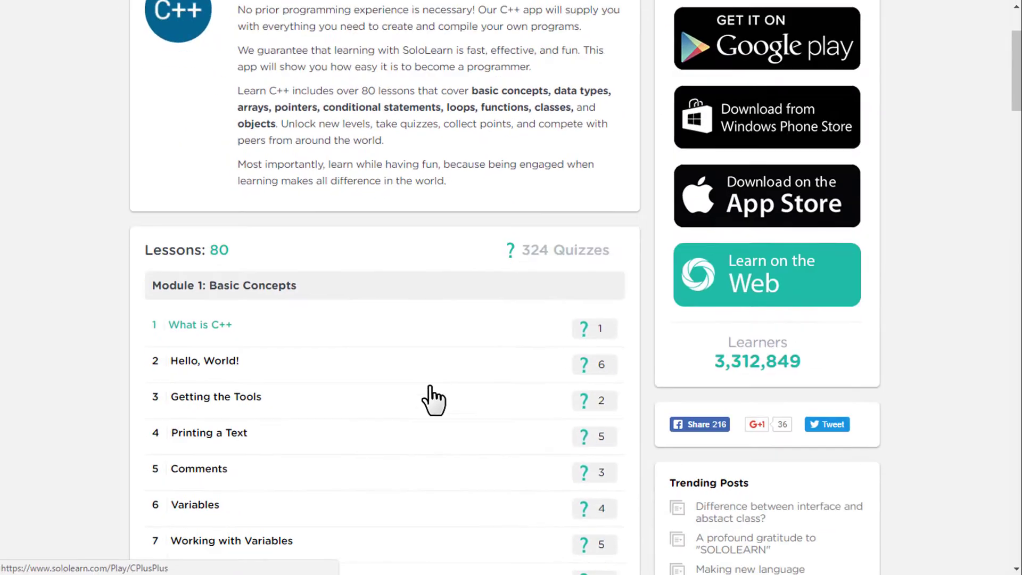
scroll(down, 3)
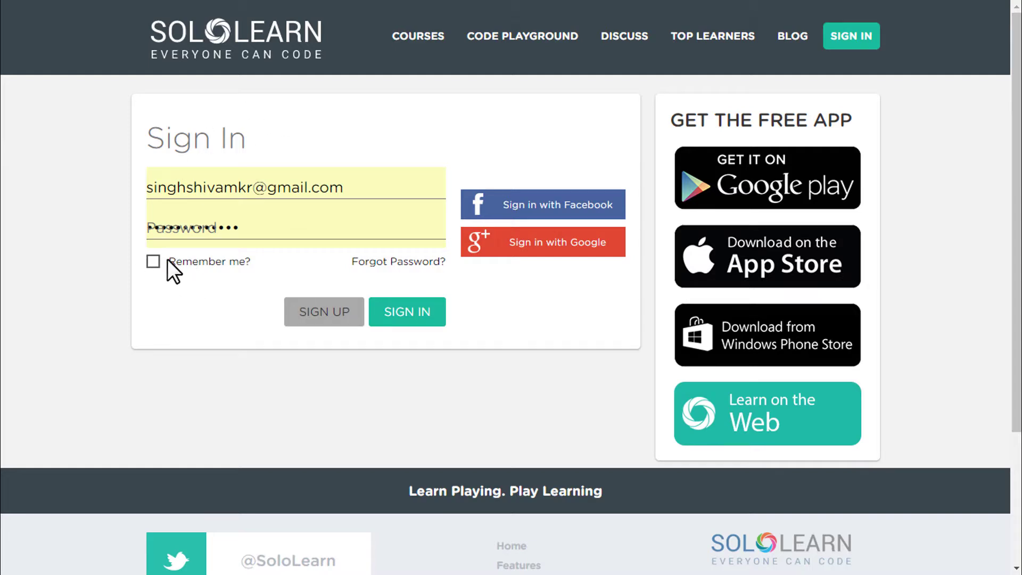
- Sign in with Remember me ticked, reaching the C++ course map of modules
click(152, 262)
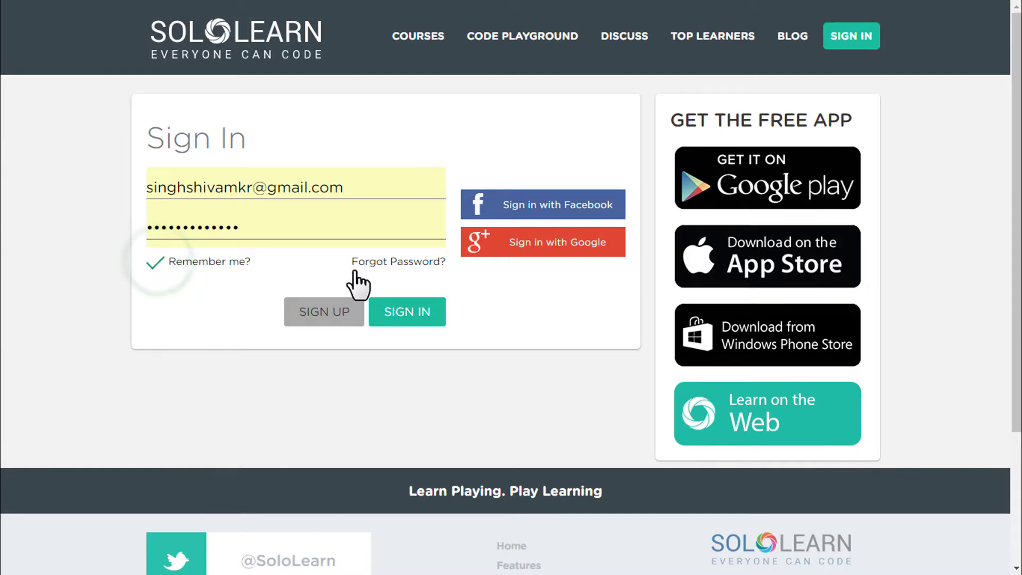
click(406, 311)
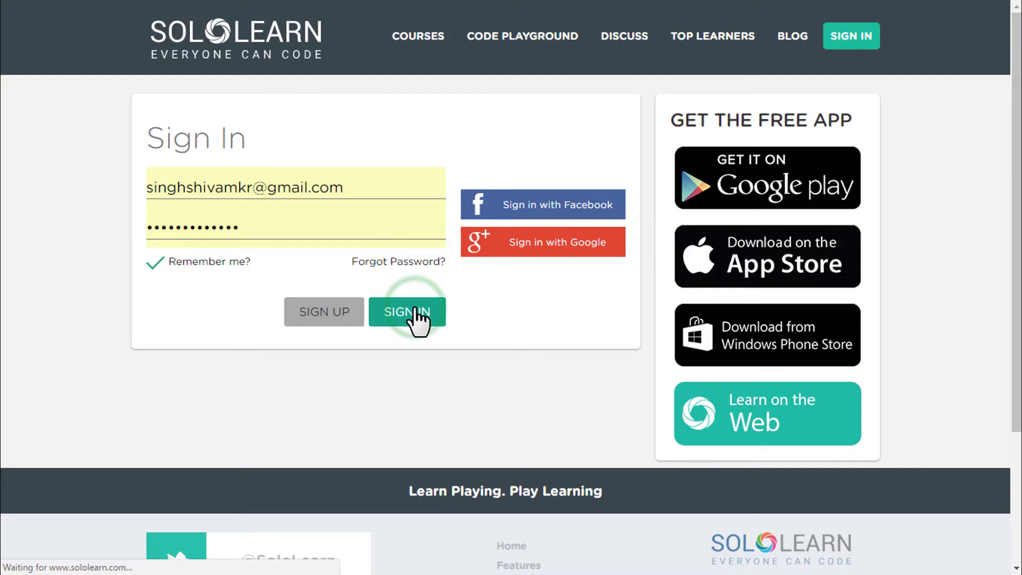
click(405, 311)
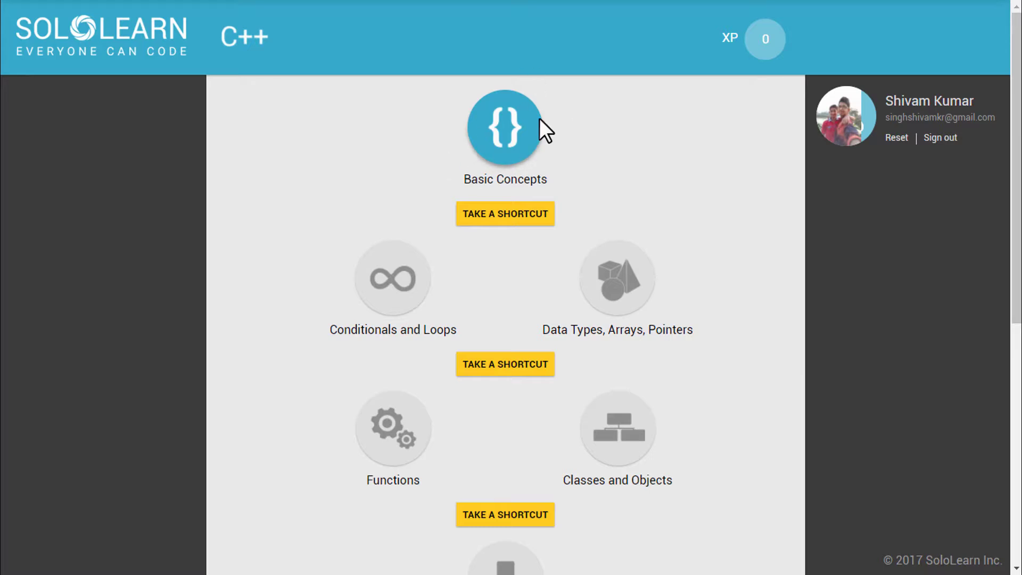
mouse_move(655, 239)
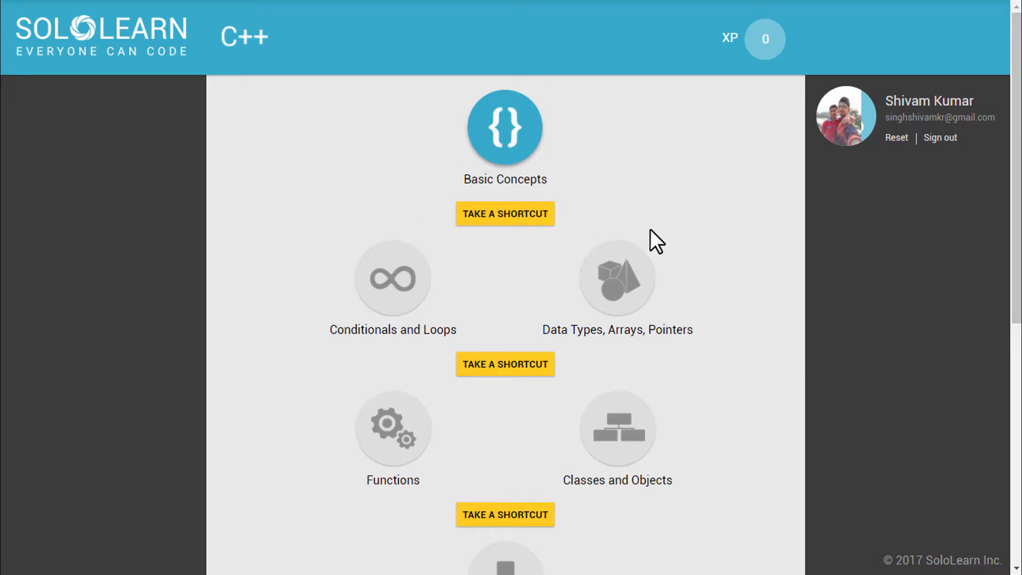
- Complete the What is C++ lesson with its quiz answered correctly, earning 10 XP and unlocking Hello, World!
scroll(down, 3)
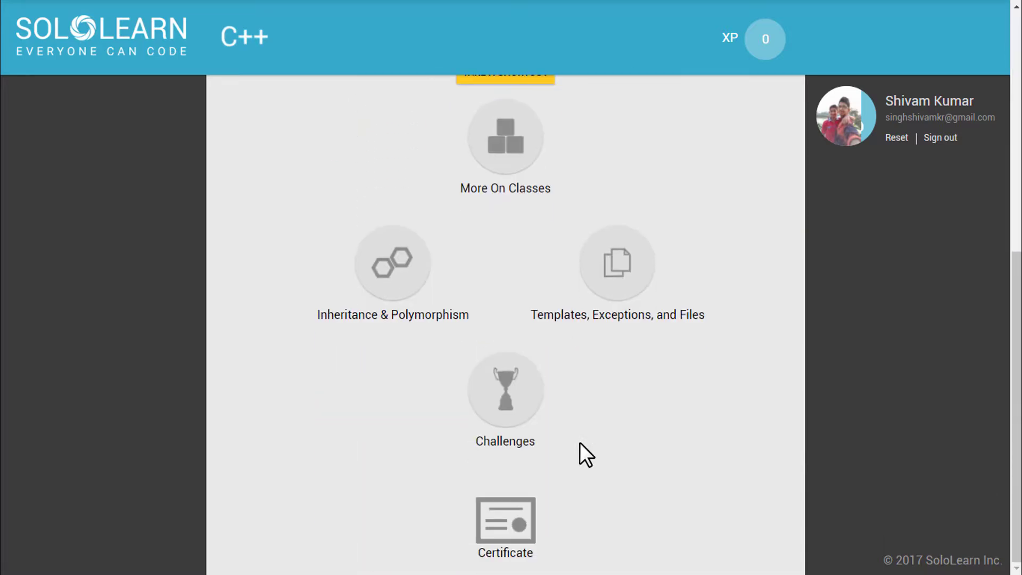
scroll(up, 3)
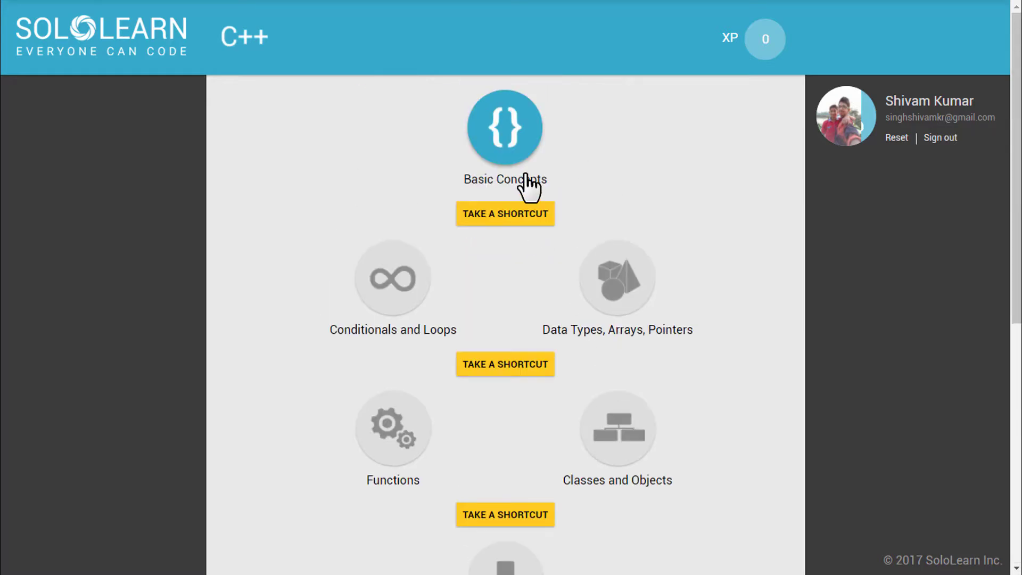
click(505, 126)
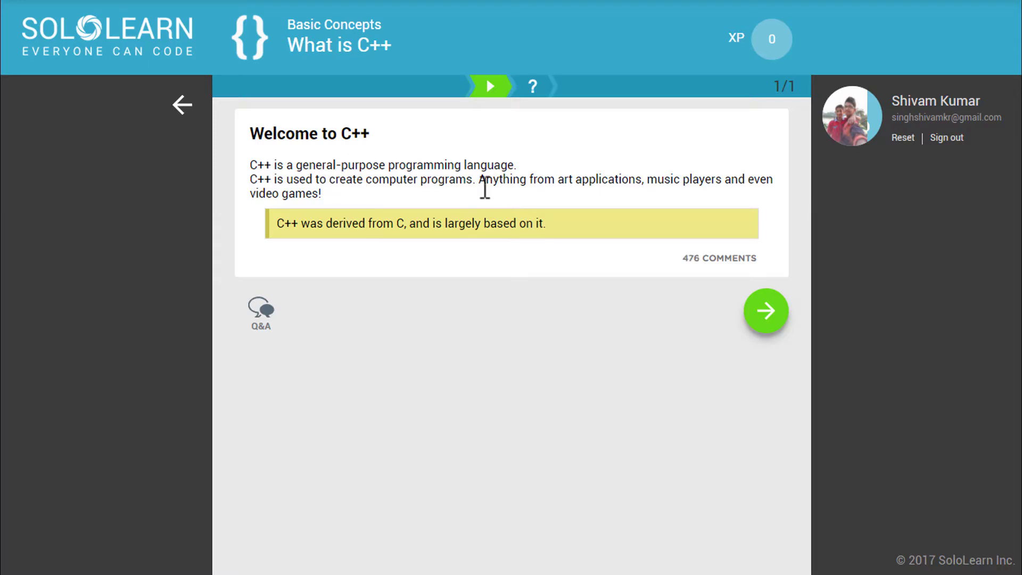
mouse_move(510, 301)
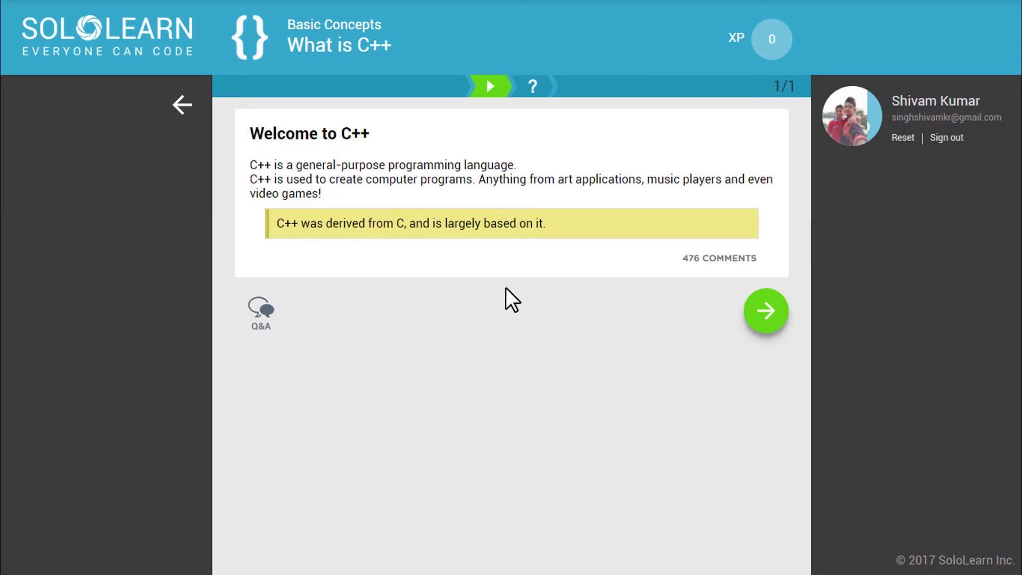
click(765, 311)
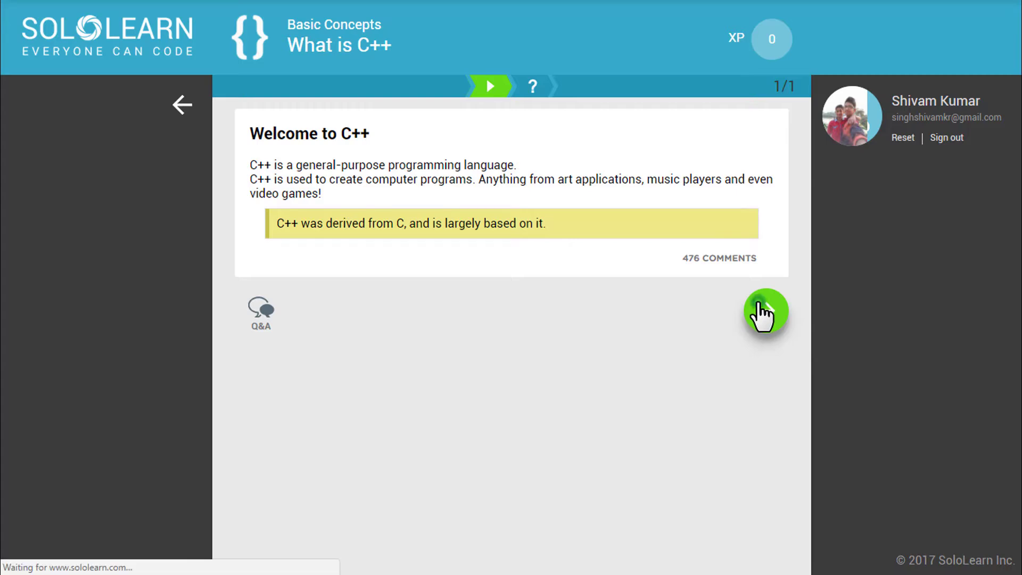
click(765, 311)
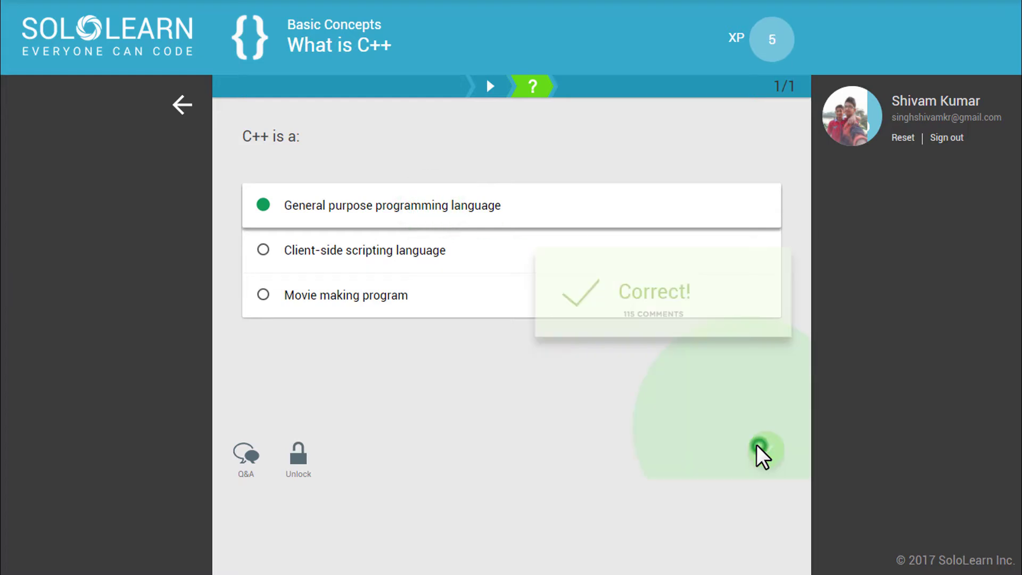
click(762, 453)
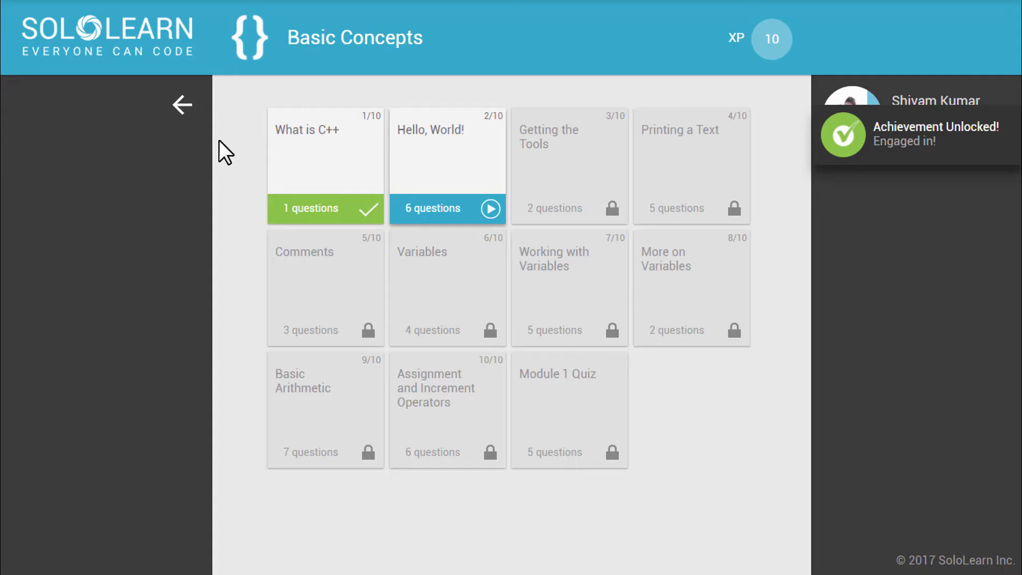
- Launch the SoloLearn app from the Play Store, dismiss the +5 XP Daily Bonus card and browse the Activity Feed
click(182, 104)
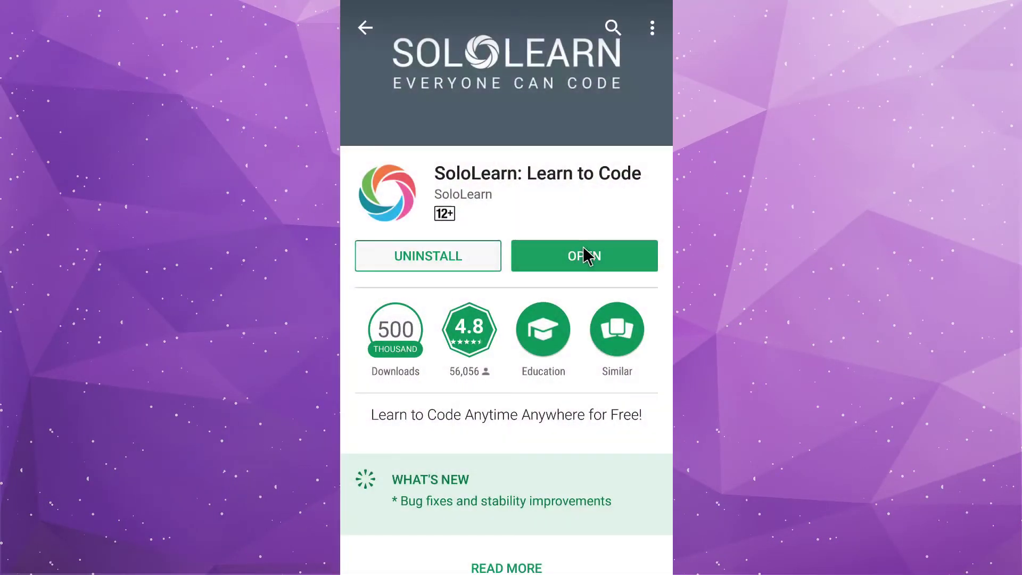
click(583, 254)
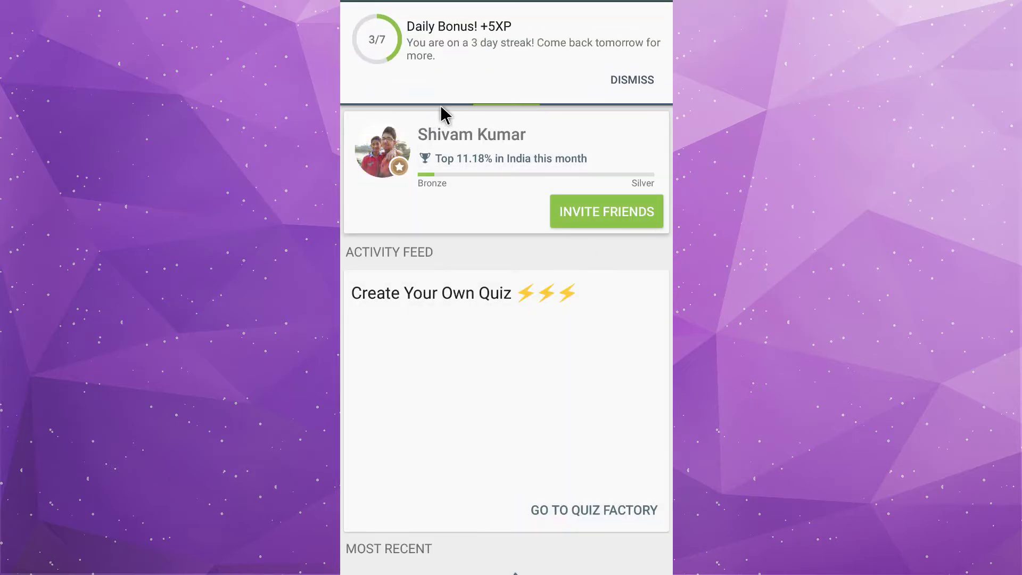
click(630, 80)
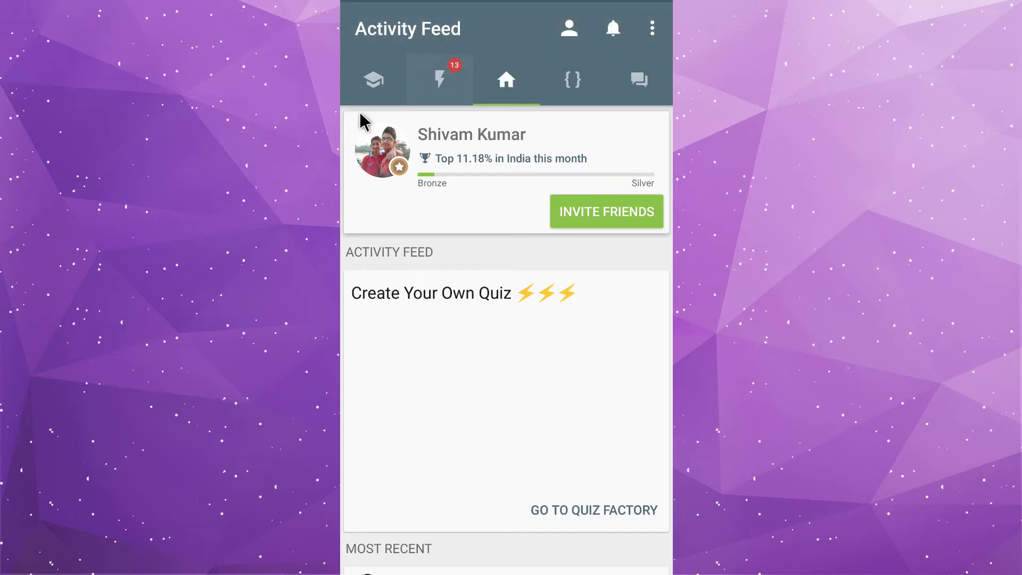
scroll(down, 3)
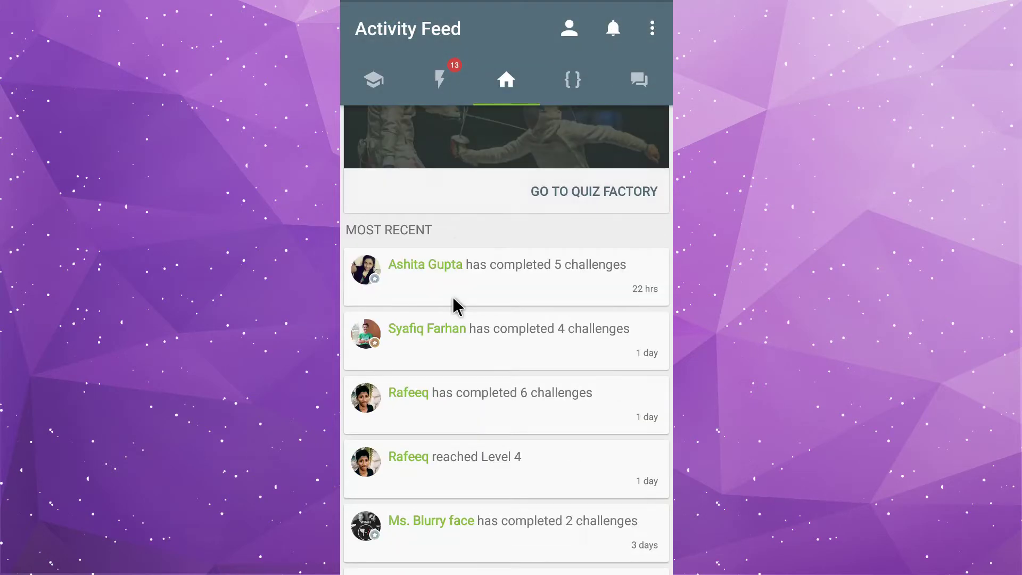
scroll(down, 3)
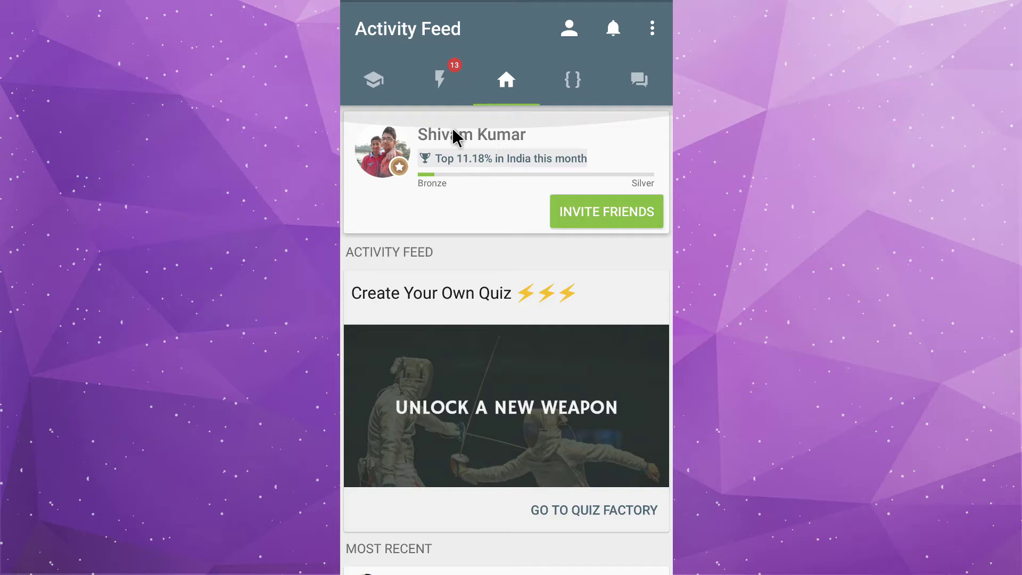
- Go to the Learn tab, bring up Select a Course via CHANGE next to JavaScript Tutorial, then switch to Play
click(374, 80)
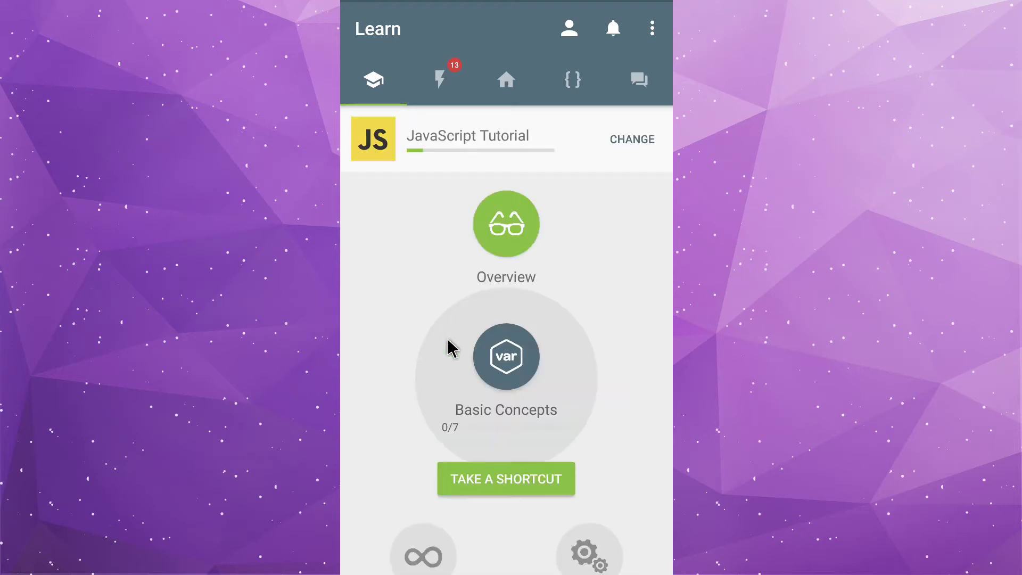
click(631, 139)
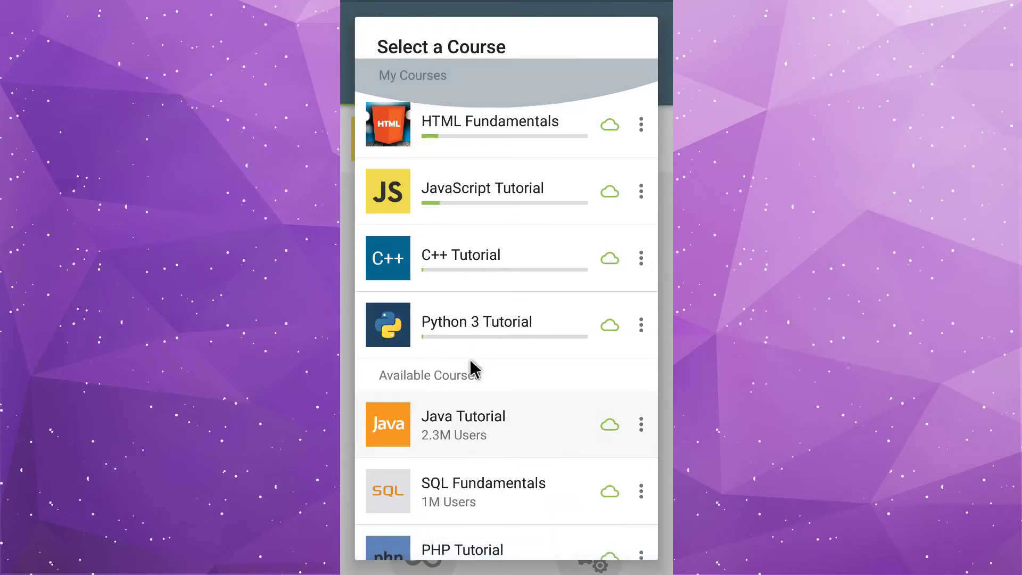
mouse_move(479, 292)
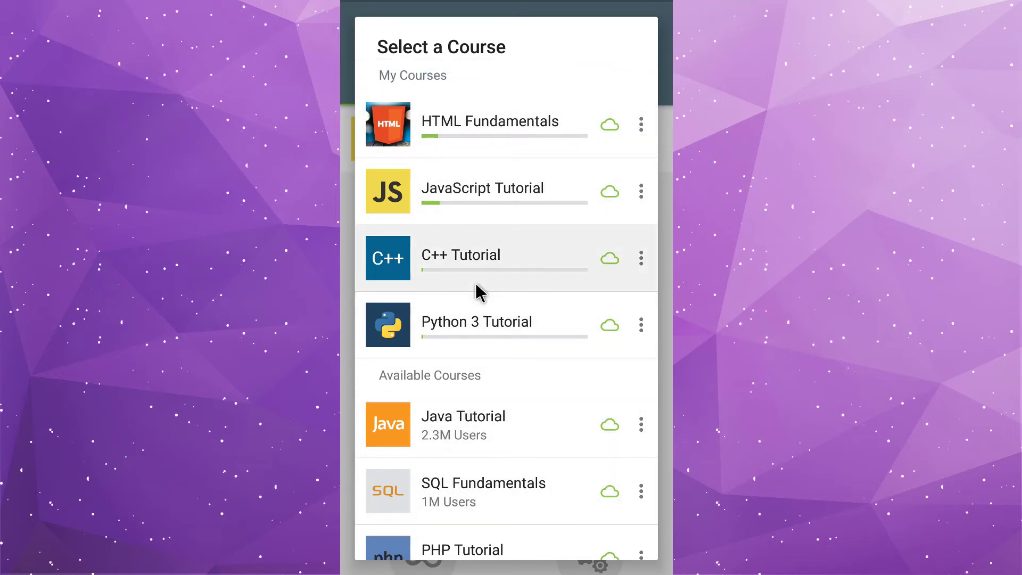
click(440, 80)
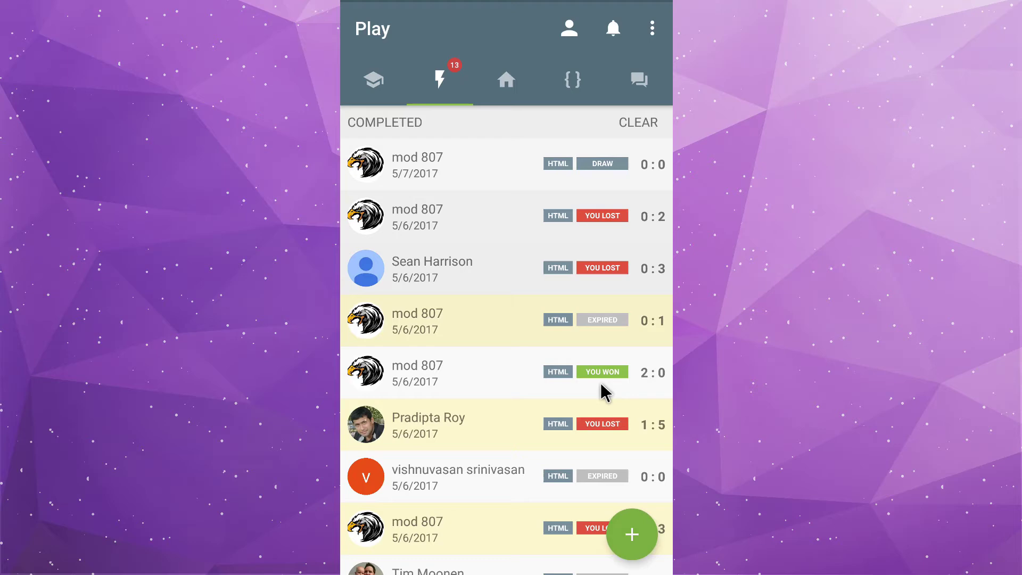
mouse_move(528, 323)
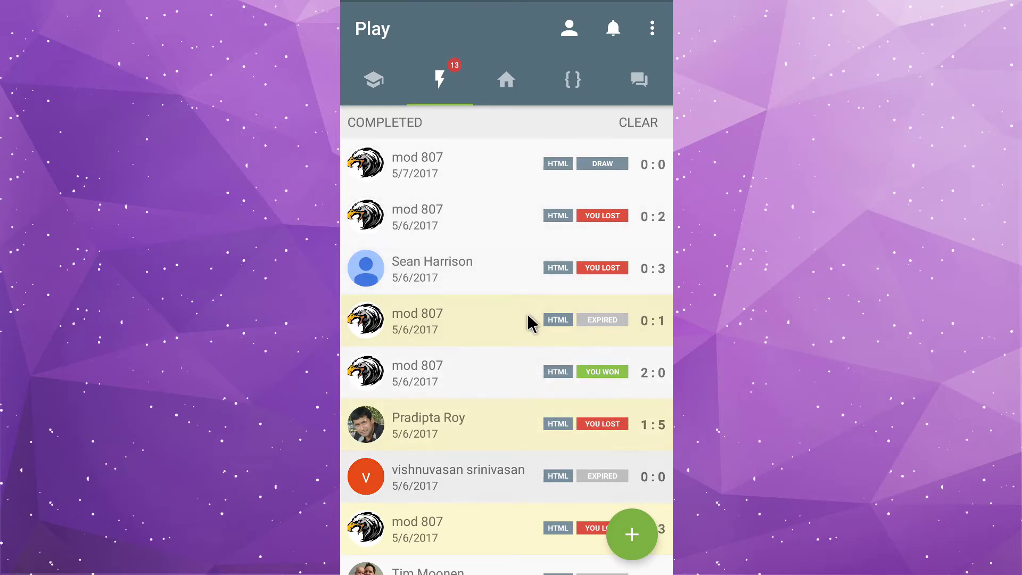
- Start a new challenge with HTML as weapon and pick an opponent, for a 12 XP prize
scroll(down, 3)
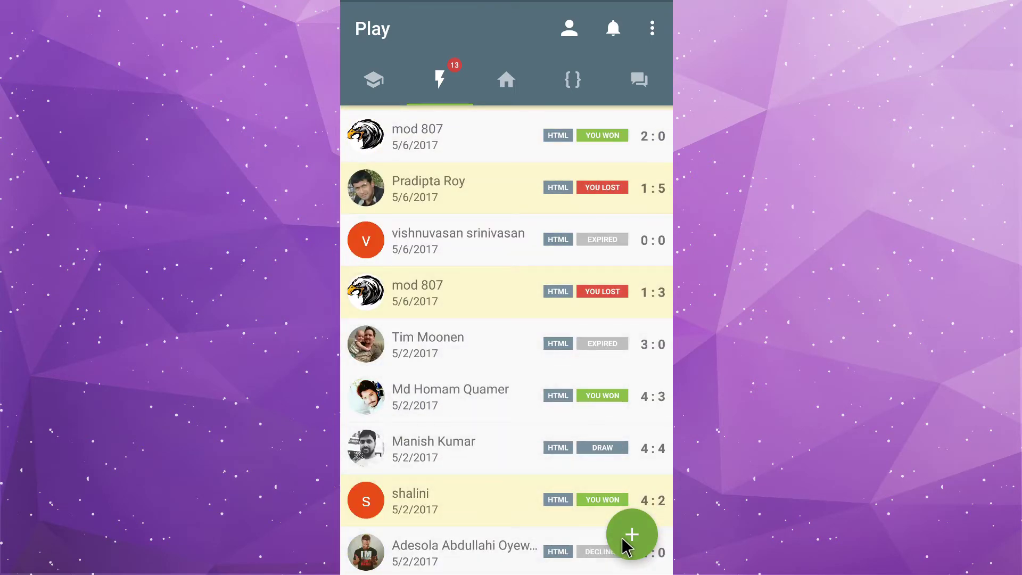
click(630, 534)
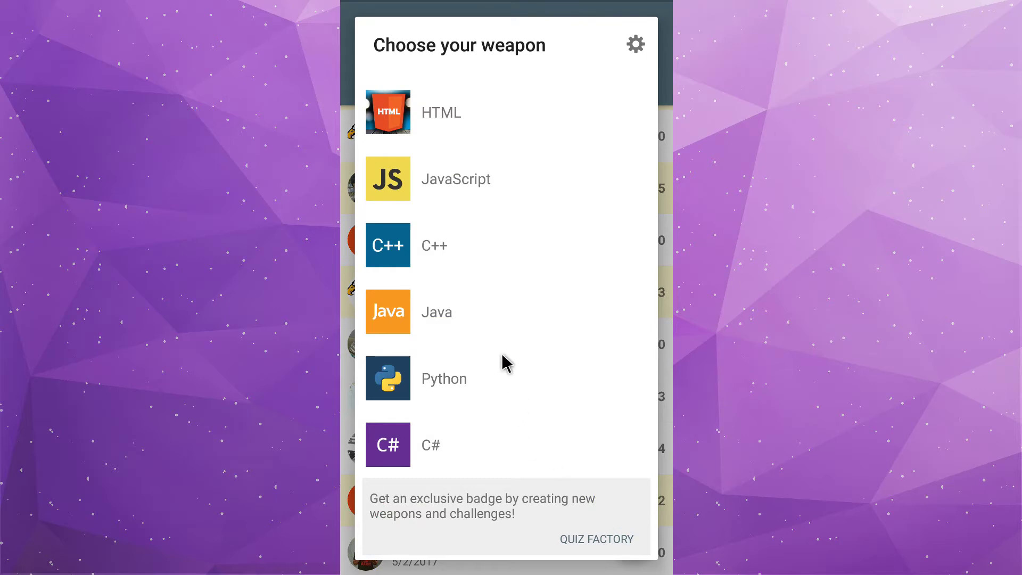
mouse_move(449, 129)
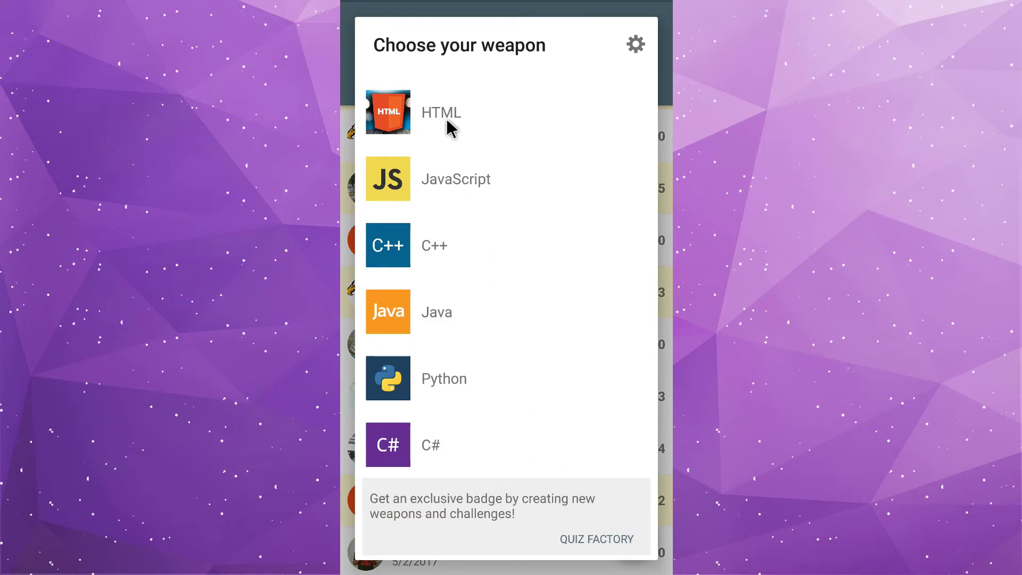
click(441, 112)
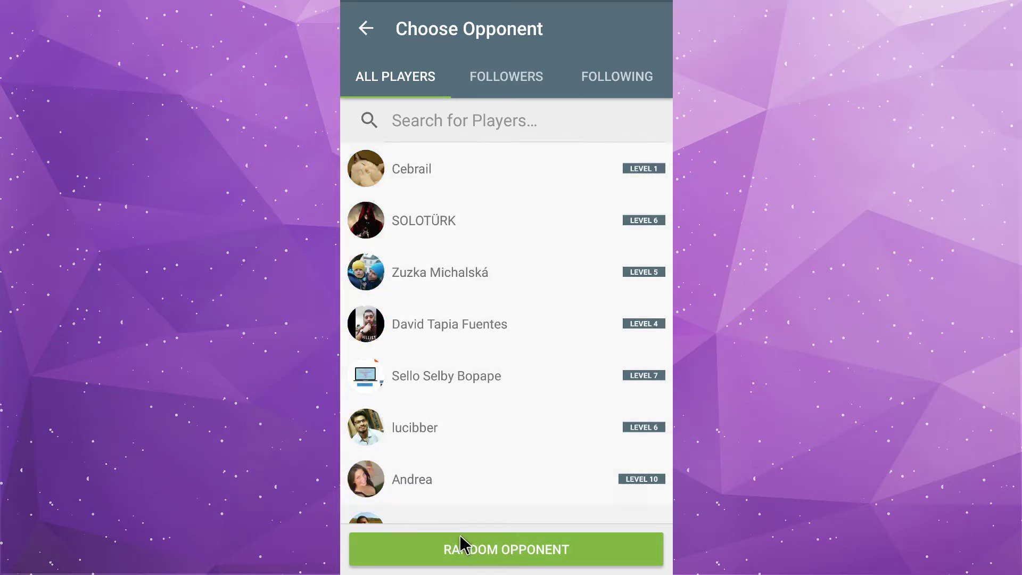
scroll(down, 3)
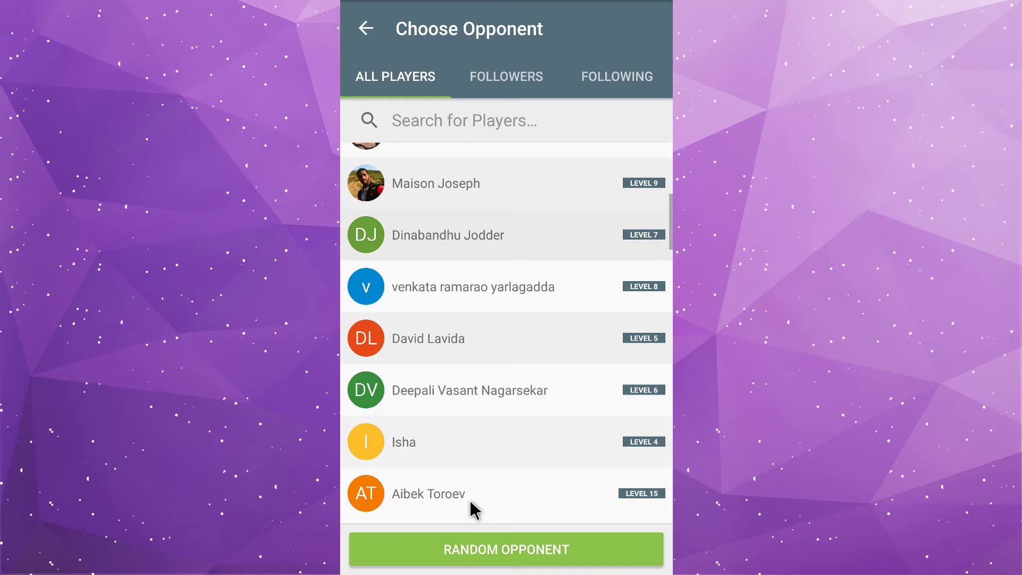
click(428, 493)
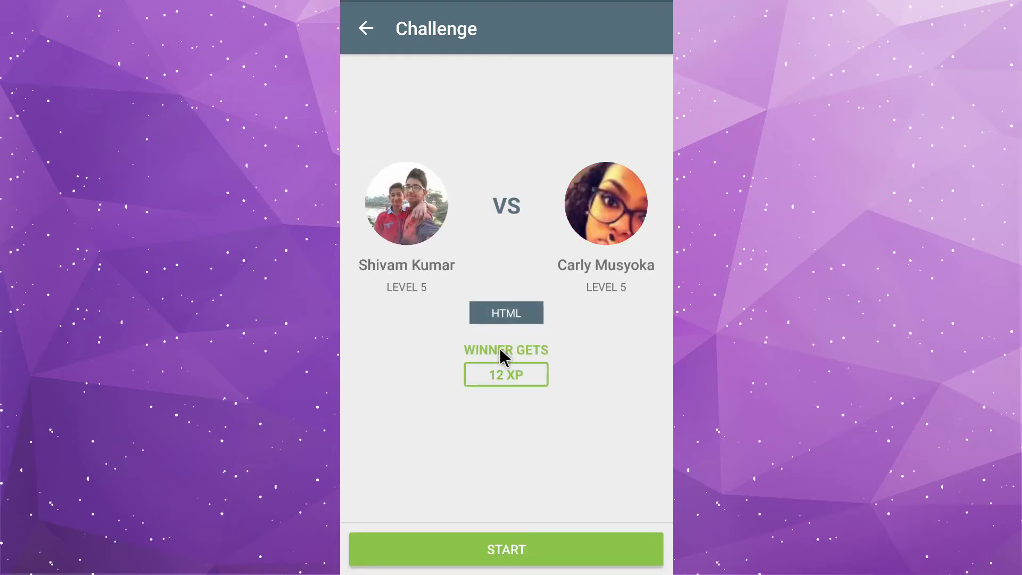
- Start the HTML challenge so its first question about making an element draggable appears
click(505, 549)
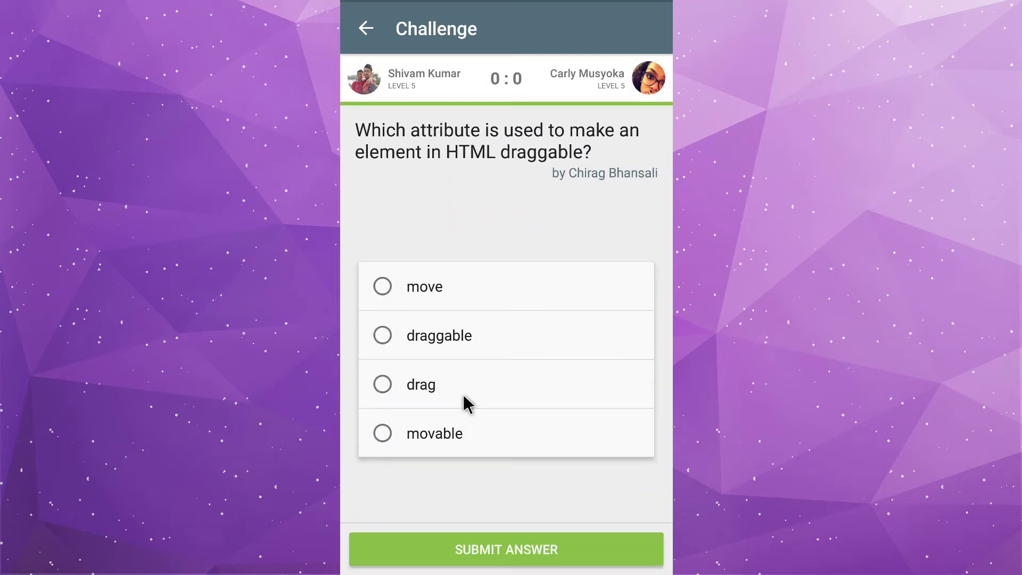
mouse_move(408, 164)
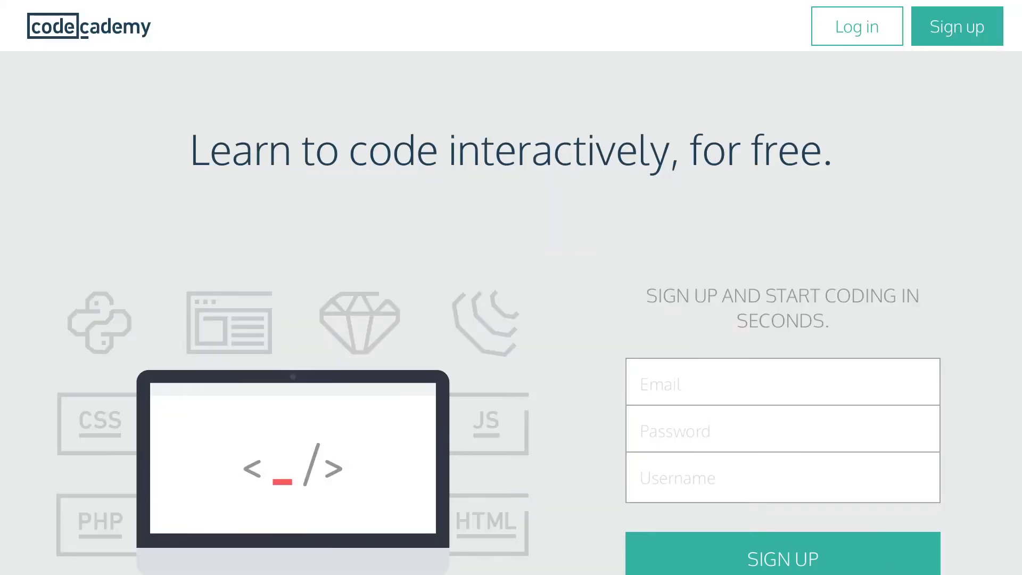
- Scroll the Codecademy home page through course cards such as Deploy a Website, Python and HTML & CSS
scroll(down, 3)
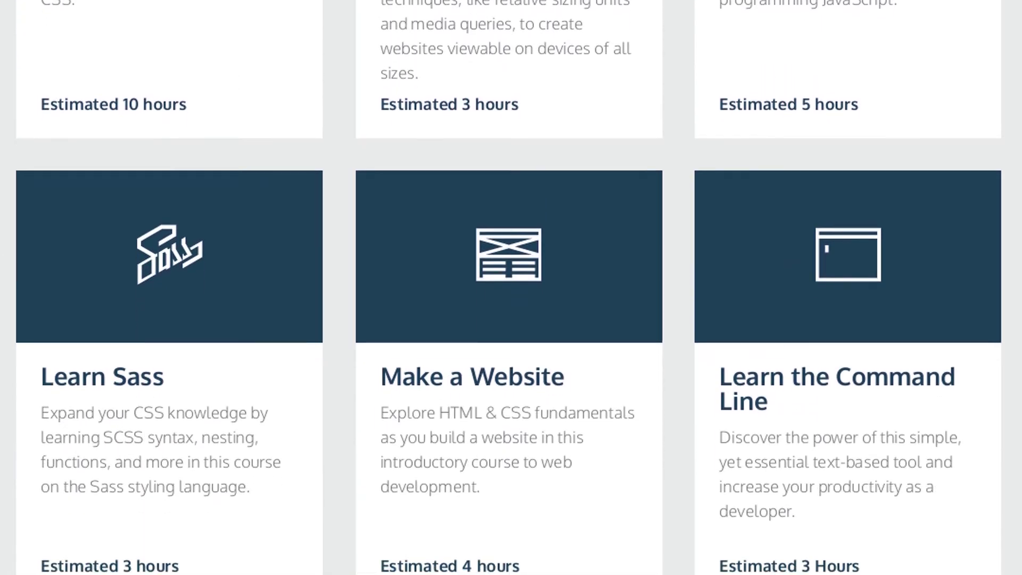
scroll(down, 3)
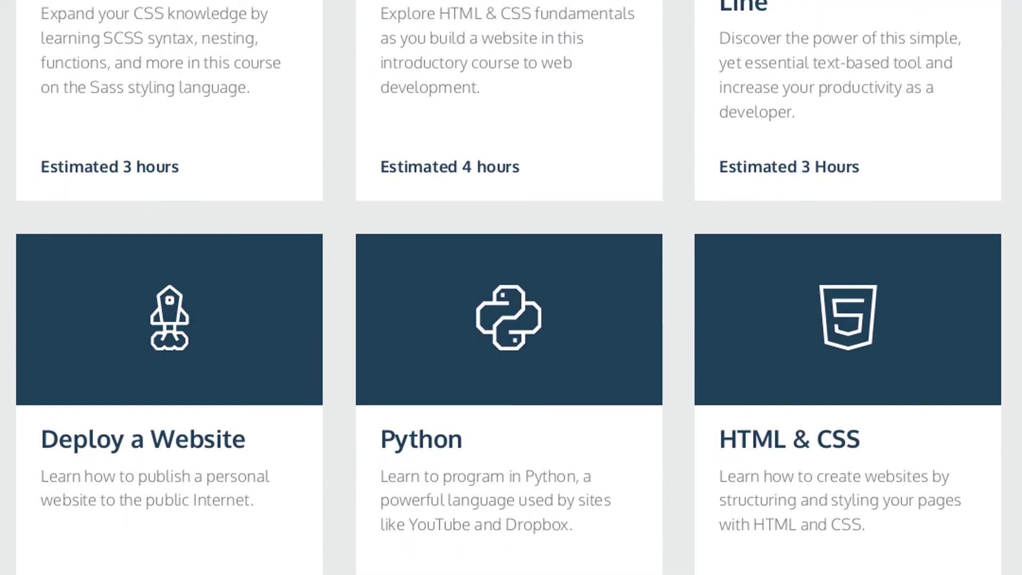
scroll(down, 3)
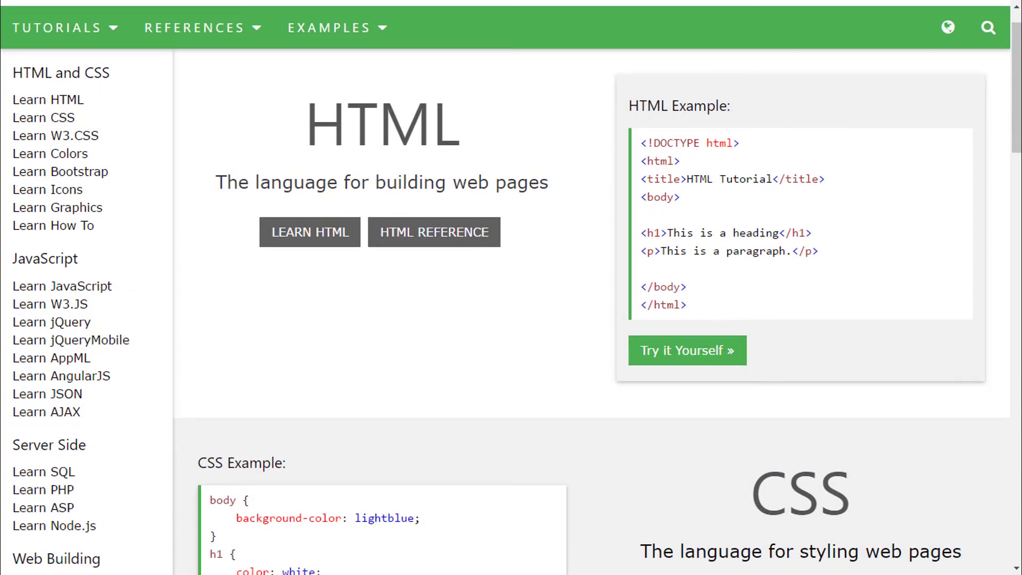
- Scroll the W3Schools home page to the footer and bring up the TUTORIALS dropdown listing
scroll(down, 3)
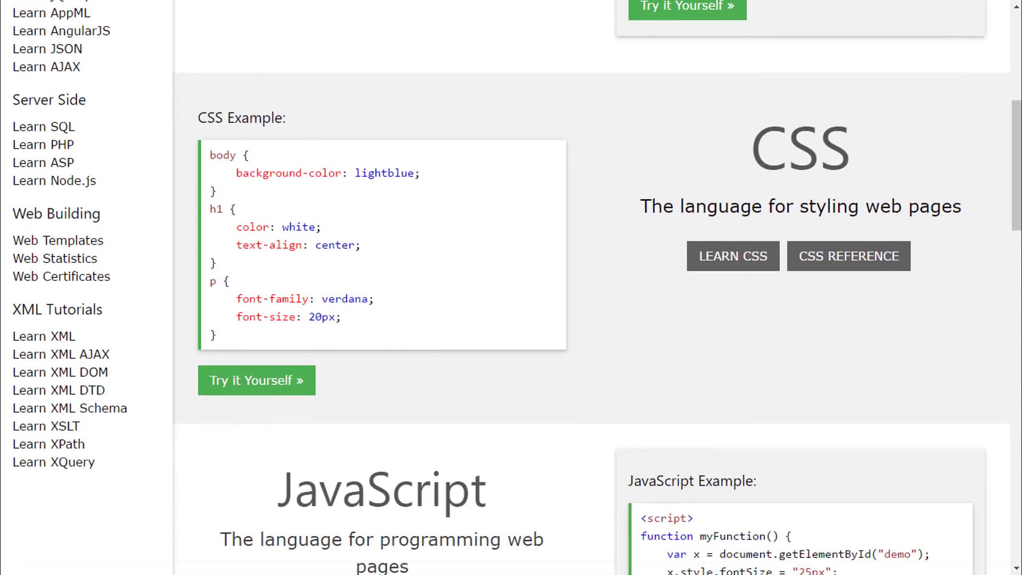
scroll(down, 3)
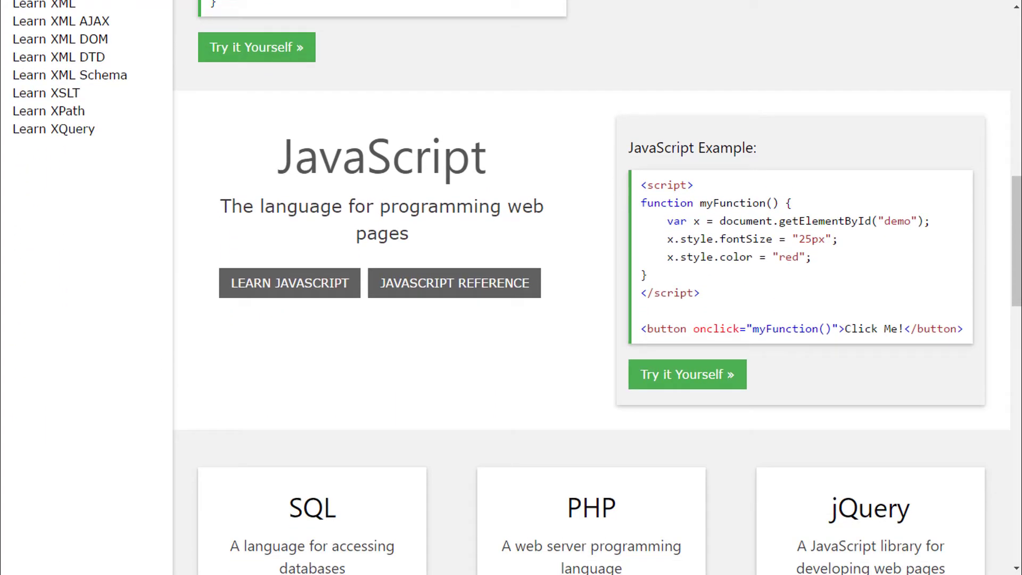
scroll(down, 3)
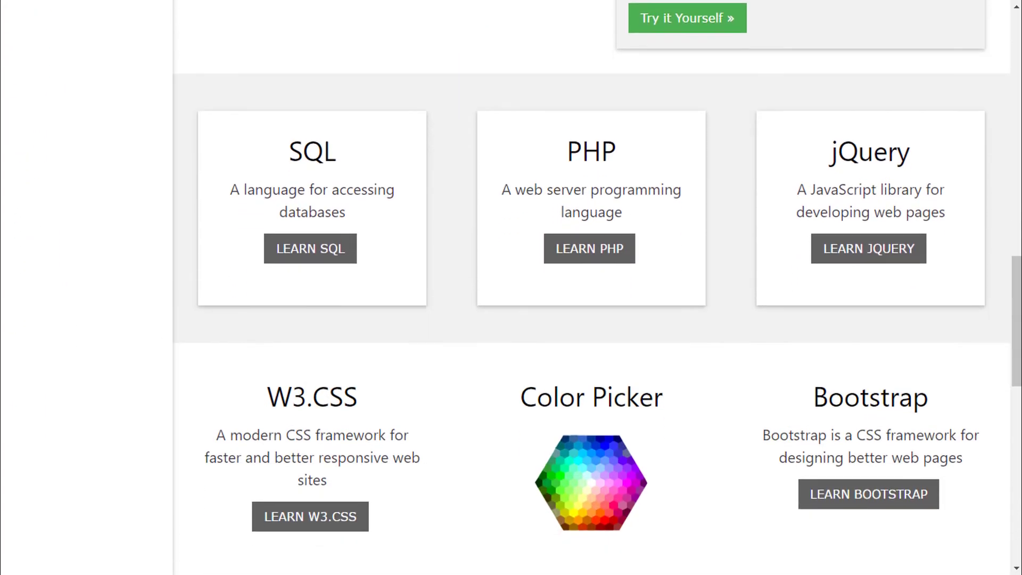
scroll(down, 3)
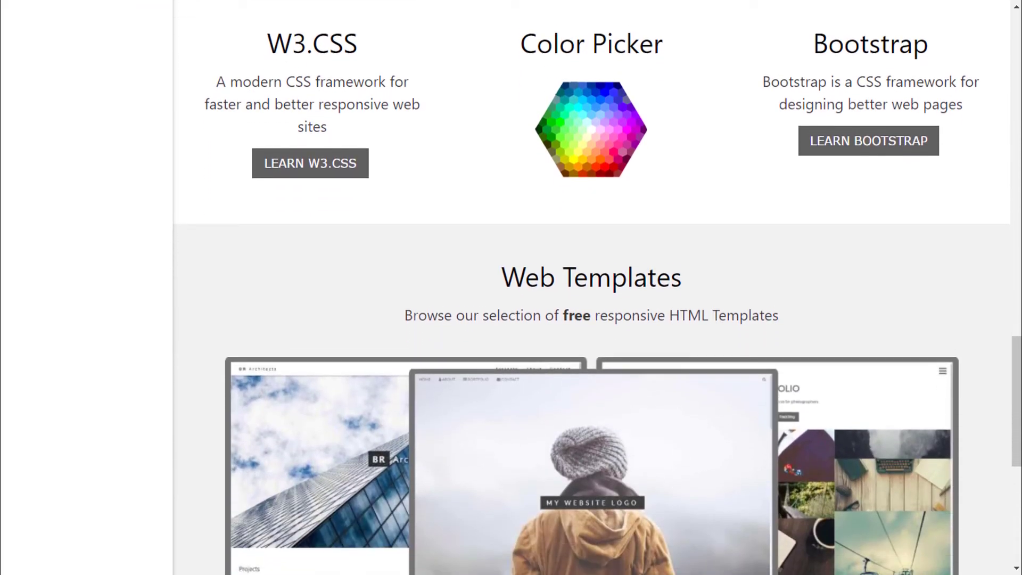
scroll(down, 3)
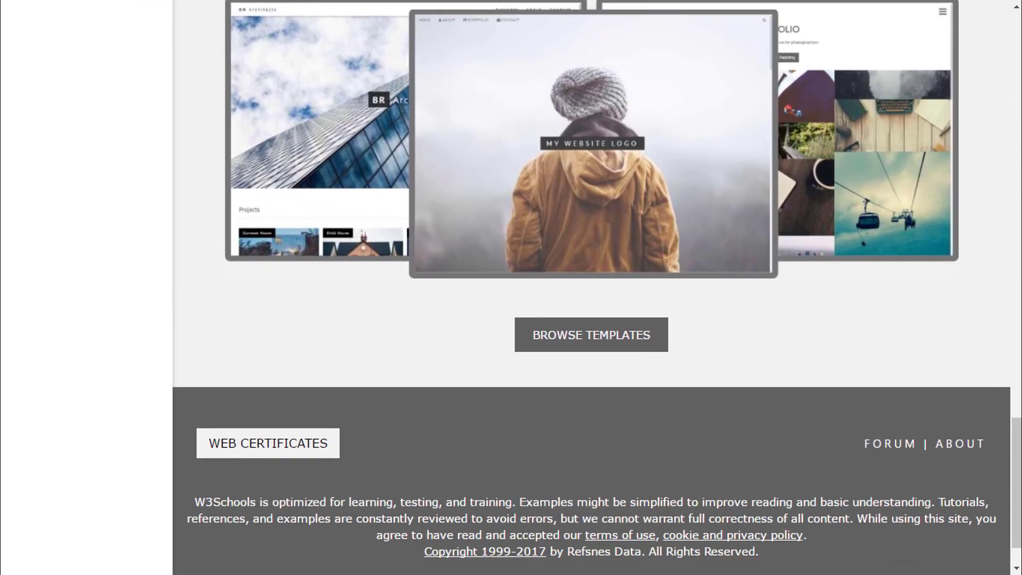
click(60, 72)
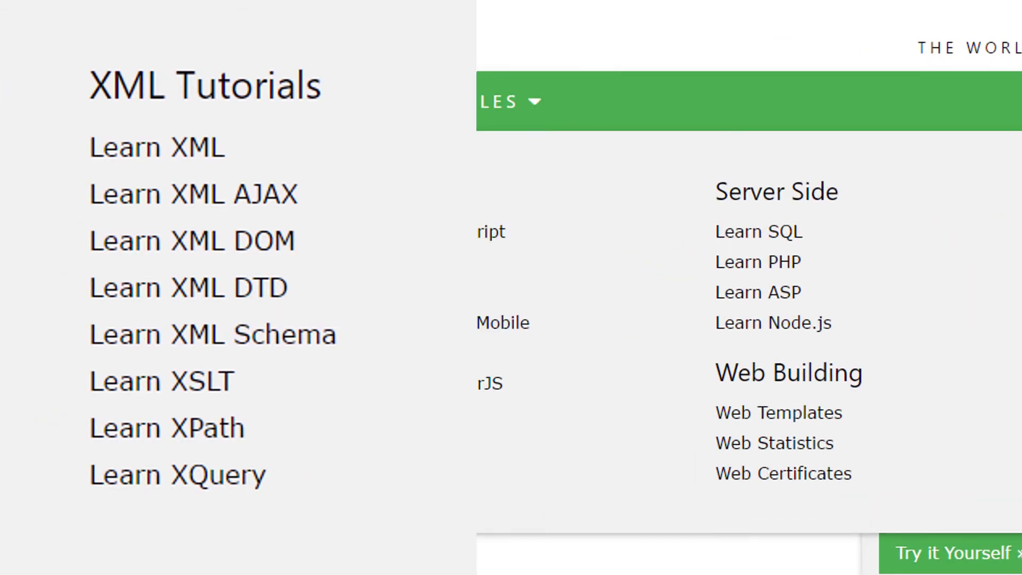
- Open Learn HTML and run its Example in the Tryit editor, showing a heading and paragraph
click(67, 68)
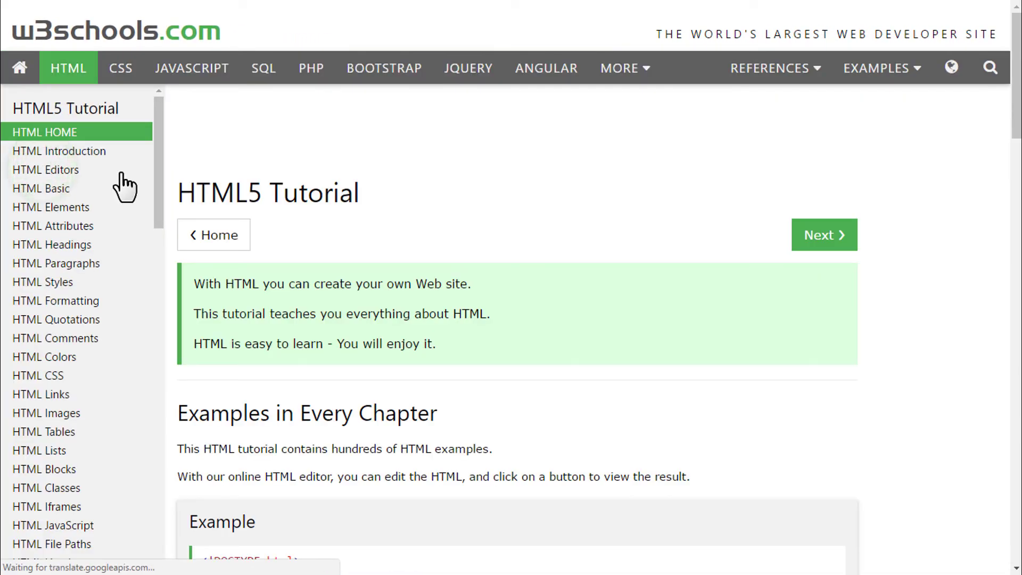
scroll(down, 3)
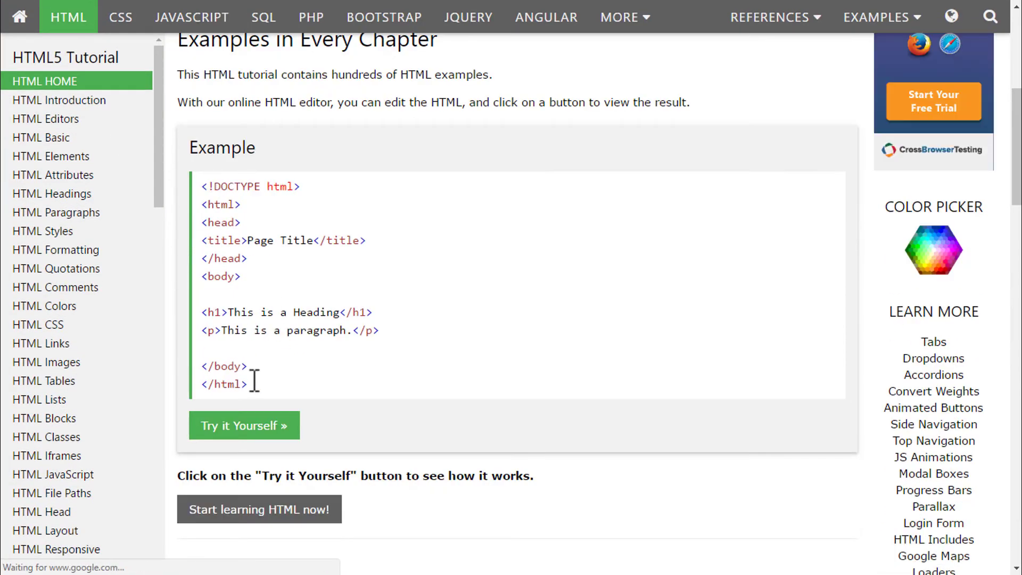
click(243, 424)
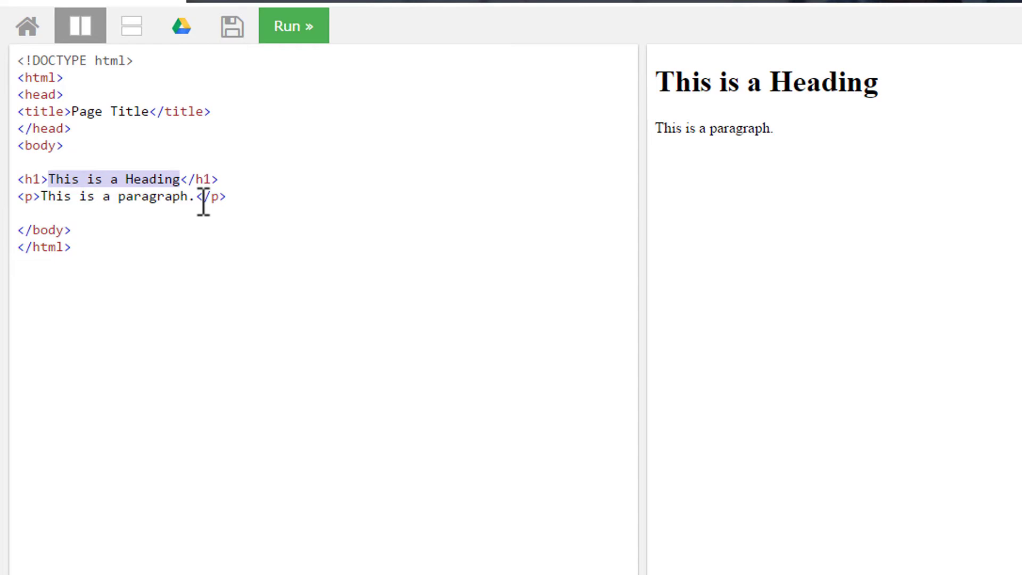
- Replace the h1 text with 'Welcome to my first page' and rerun to show it
text(Welcome to m</h1>)
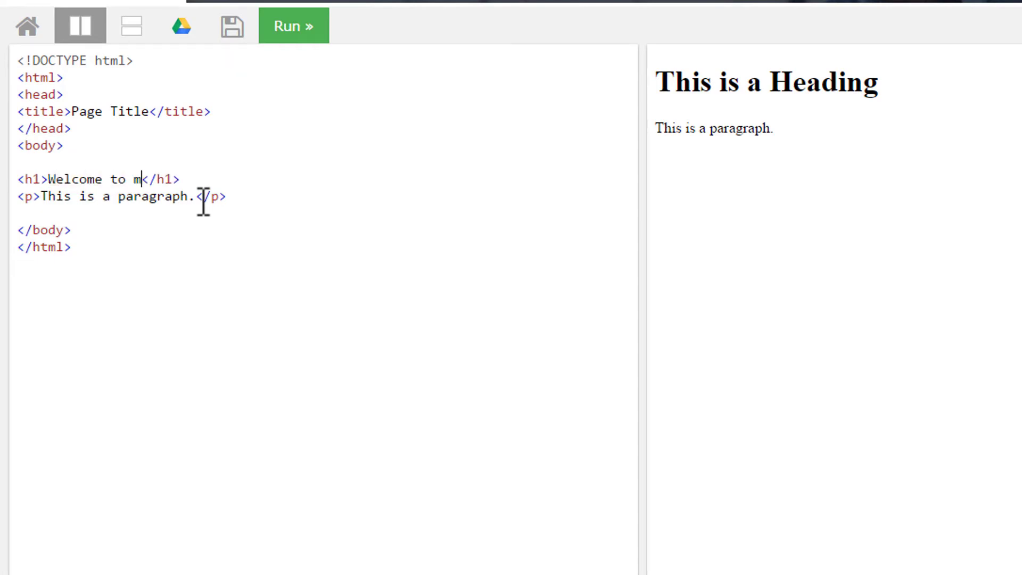
text(y first page)
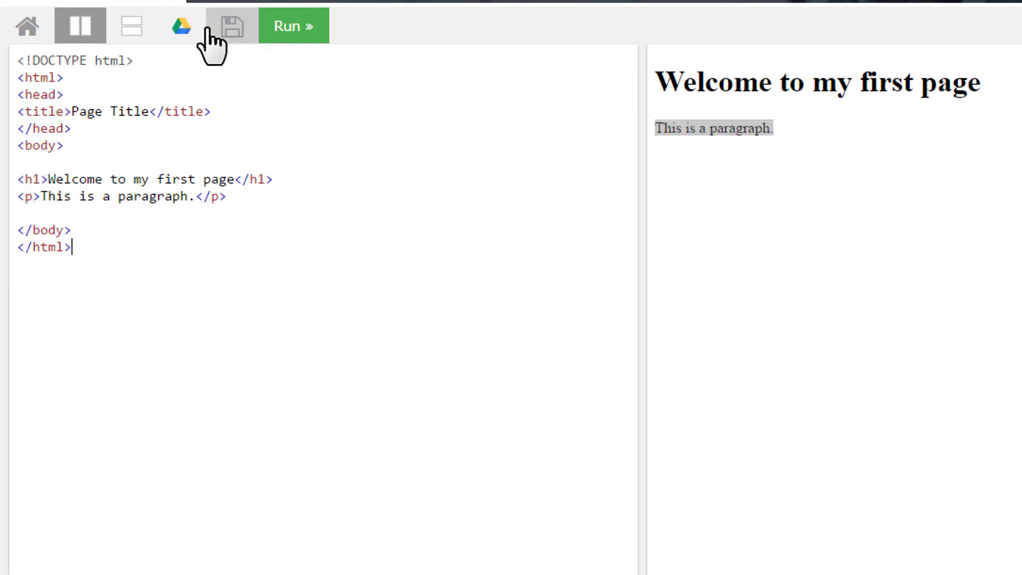
click(230, 26)
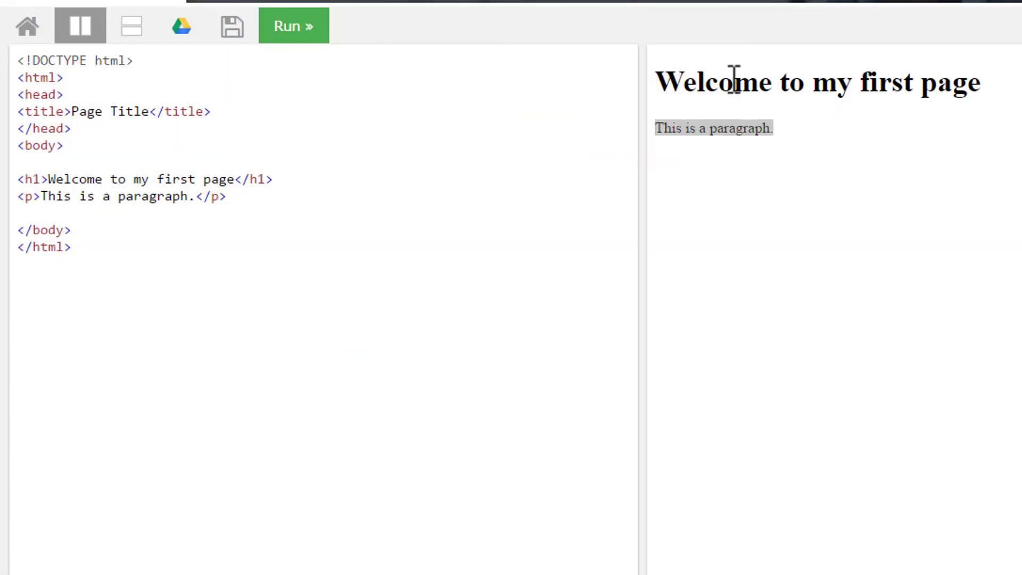
- Toggle the editor layout back to side by side and save the code to a shareable link
click(130, 25)
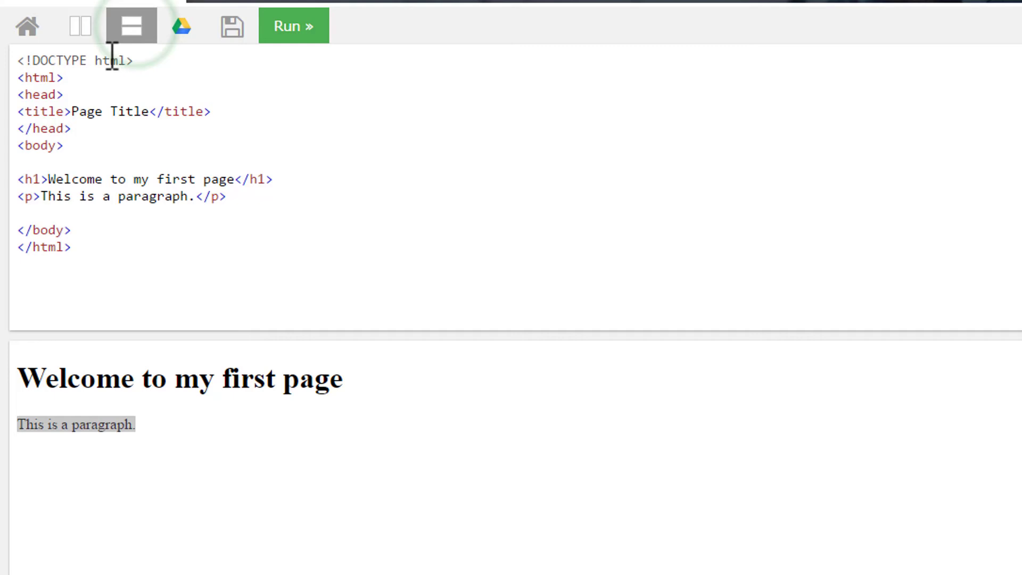
click(79, 26)
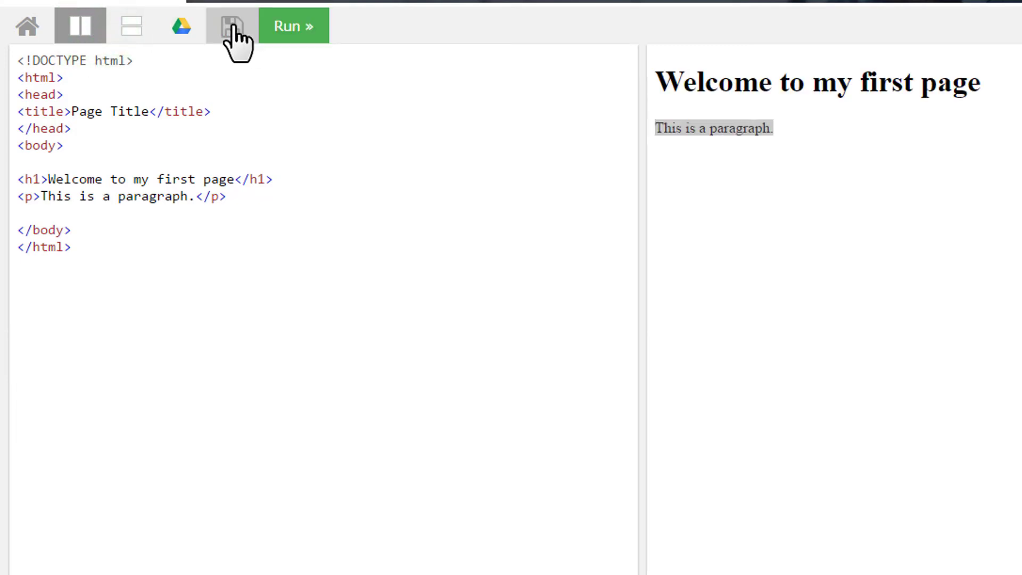
click(232, 26)
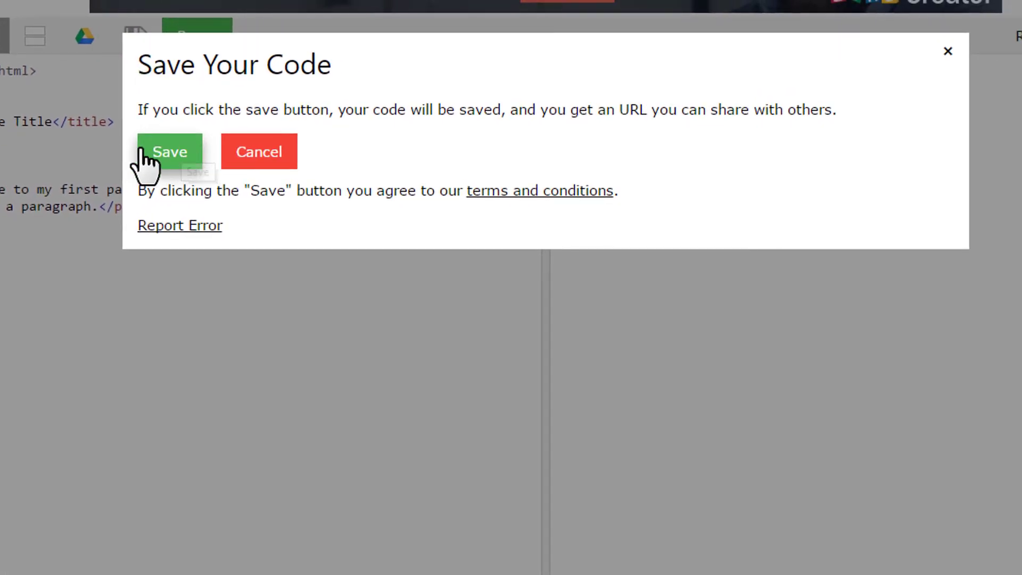
click(170, 151)
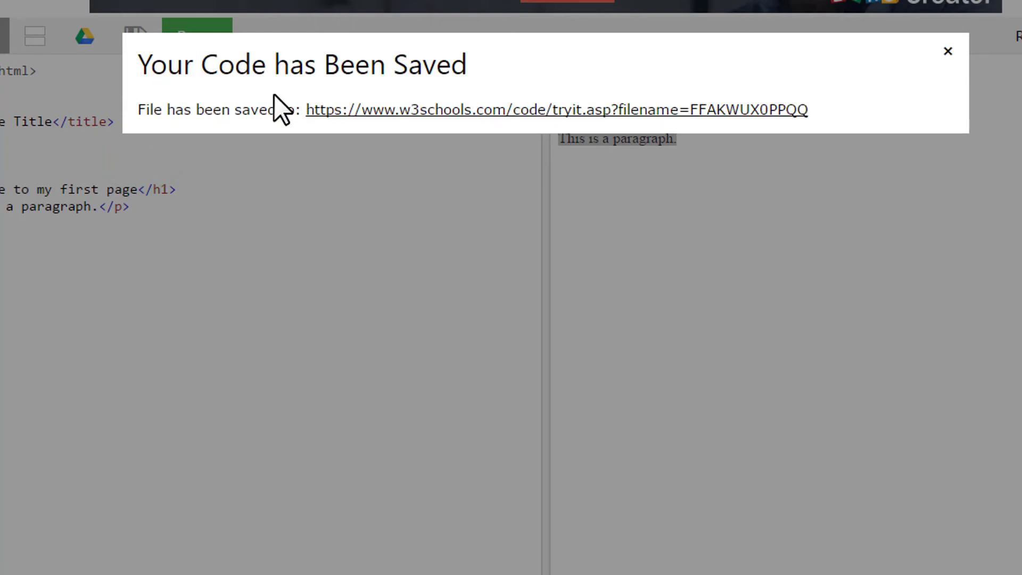
- Load the saved code from its shareable link and run it in the editor
click(947, 51)
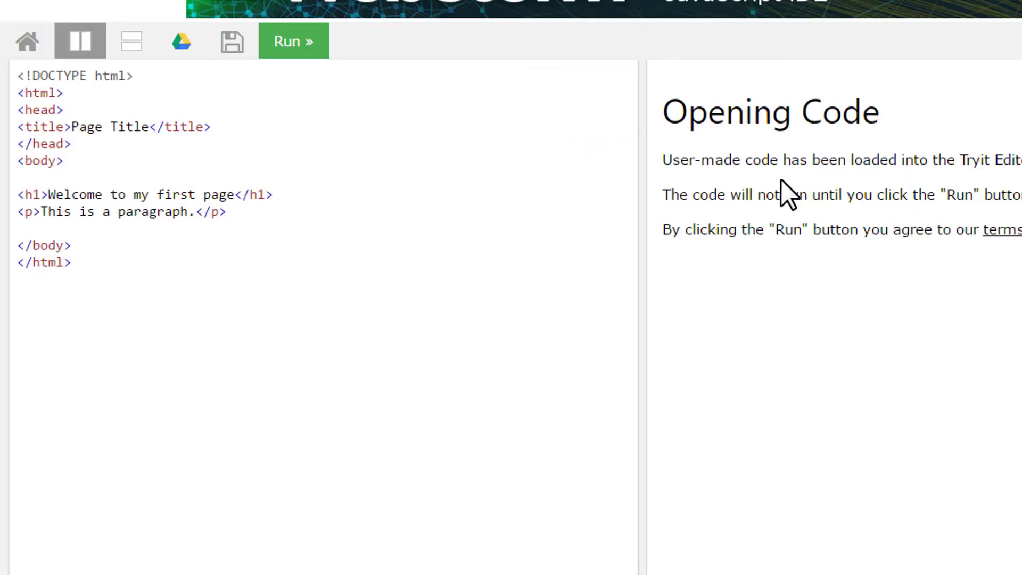
click(292, 40)
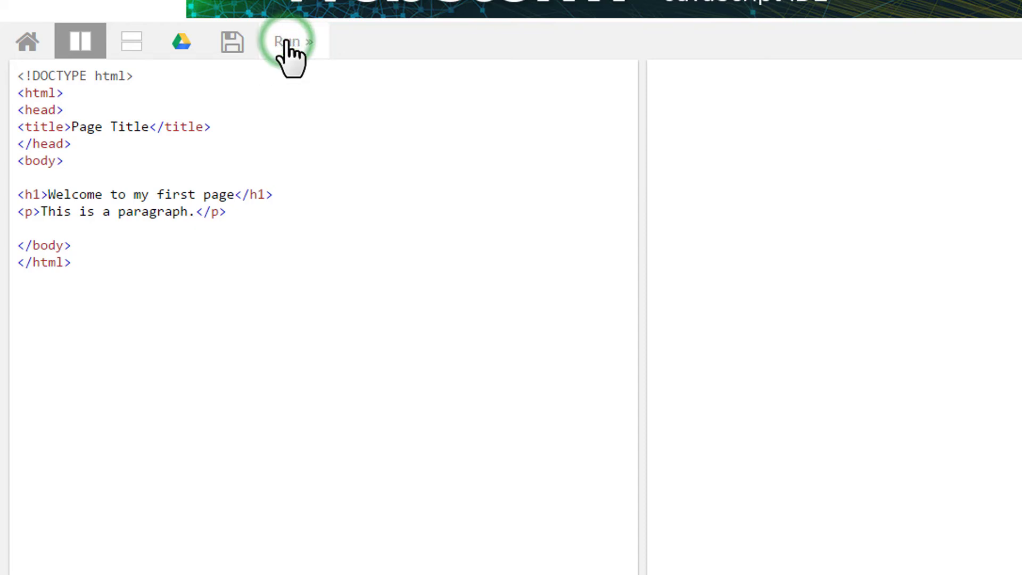
click(293, 41)
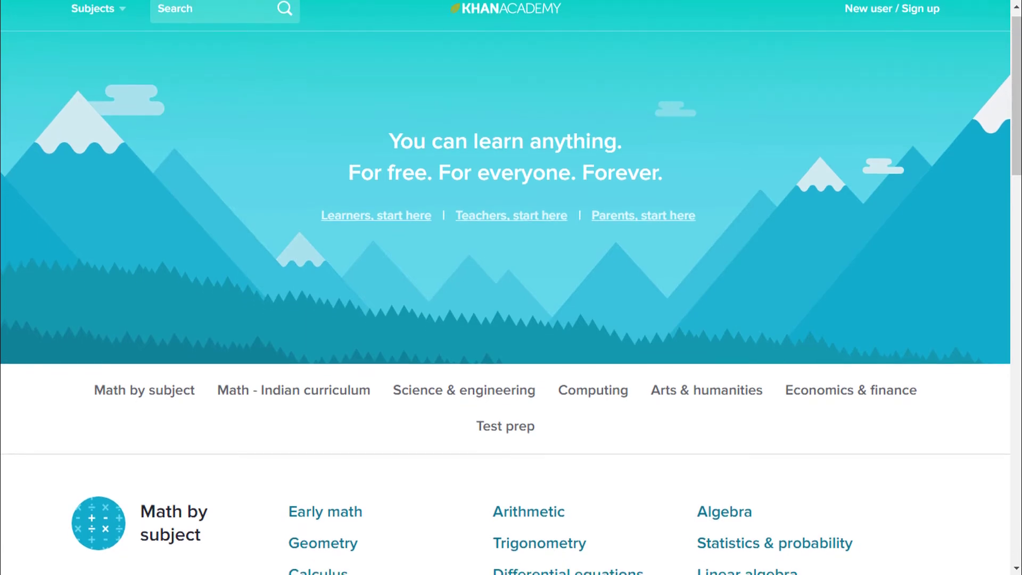
- Browse down the subject list to Computing and enter the Computer programming course
scroll(down, 3)
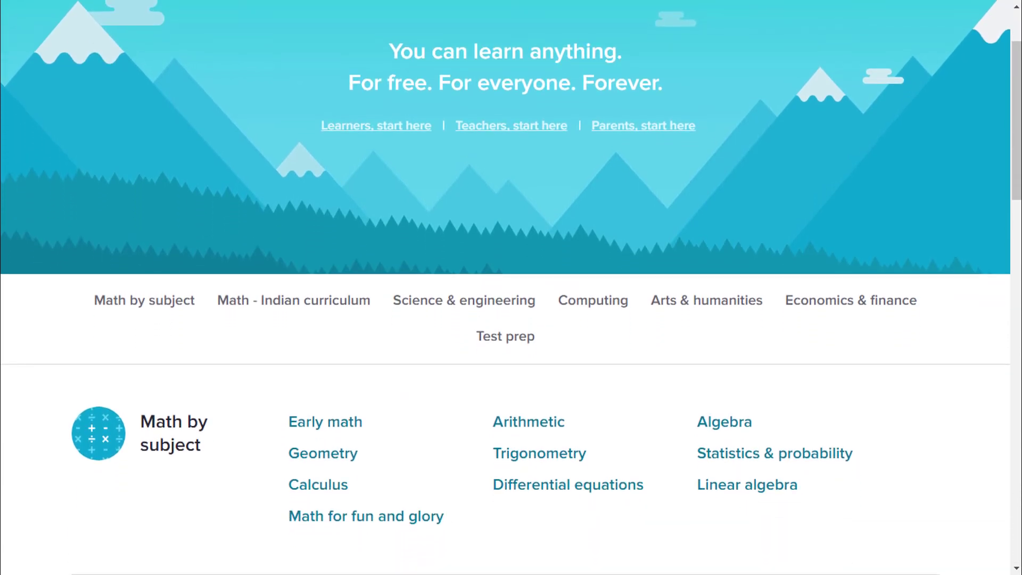
scroll(down, 3)
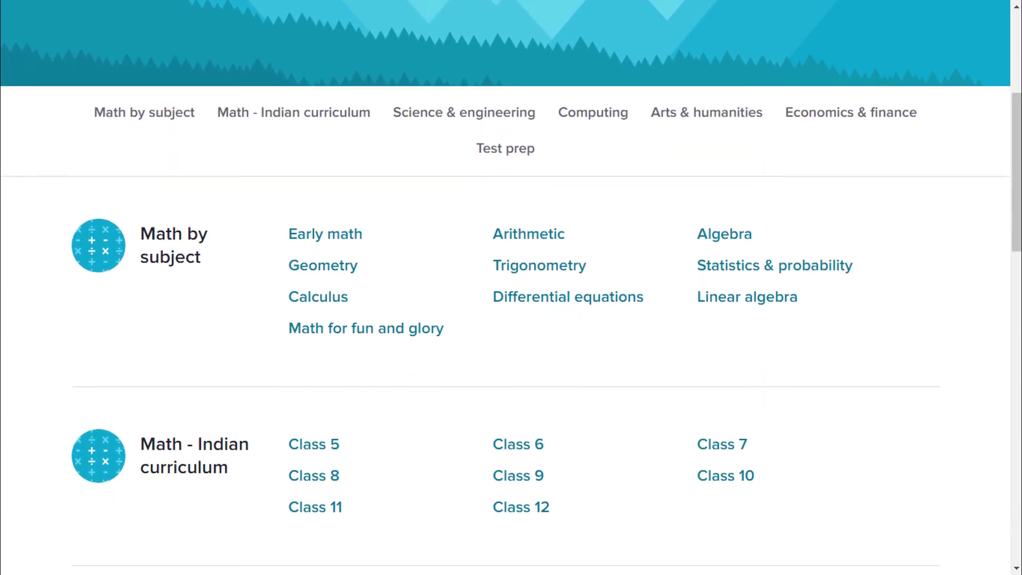
scroll(down, 3)
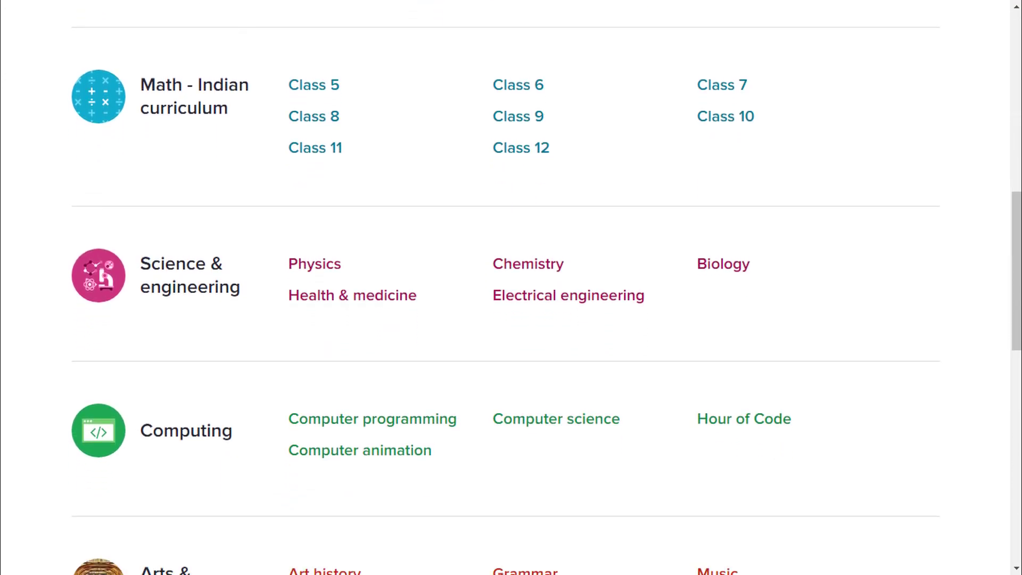
click(373, 418)
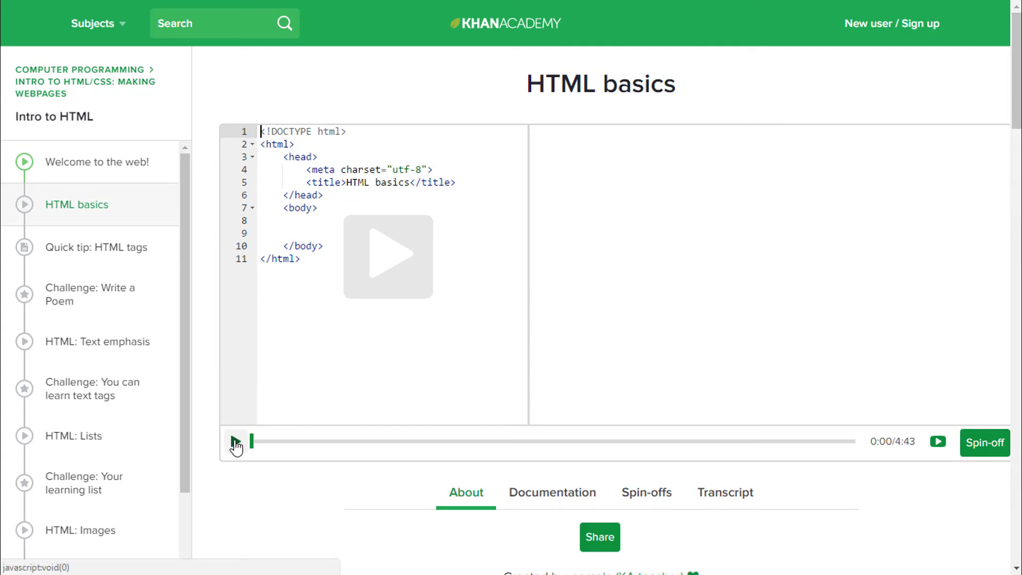
- Start the HTML basics talk-through player in Intro to HTML
click(236, 440)
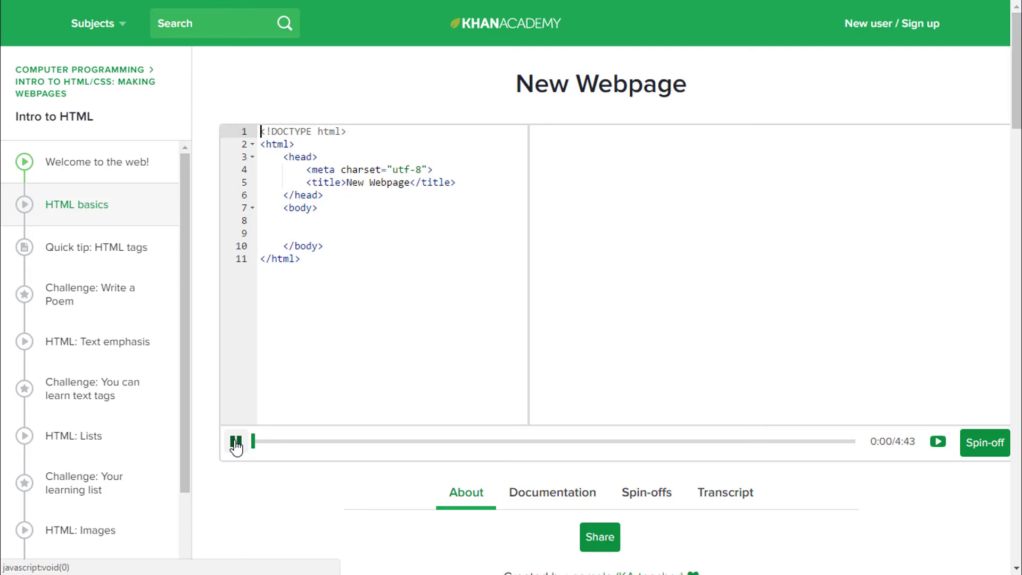